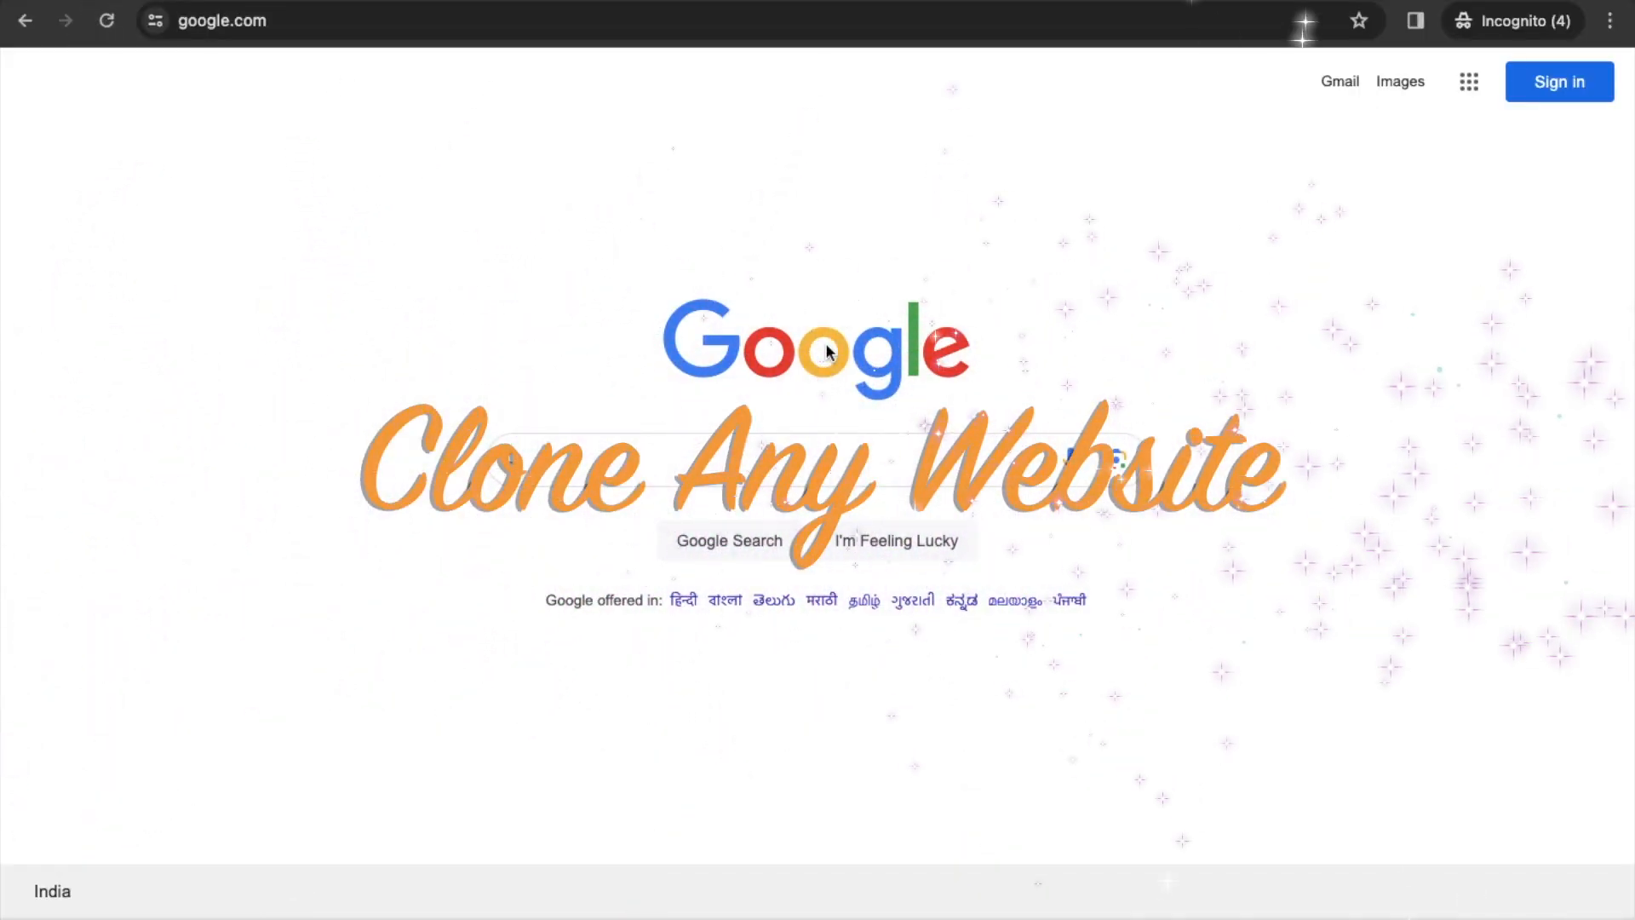
# Search Google for 'httrack' and reach the HTTrack Website Copier download page.
pyautogui.write('httrack')
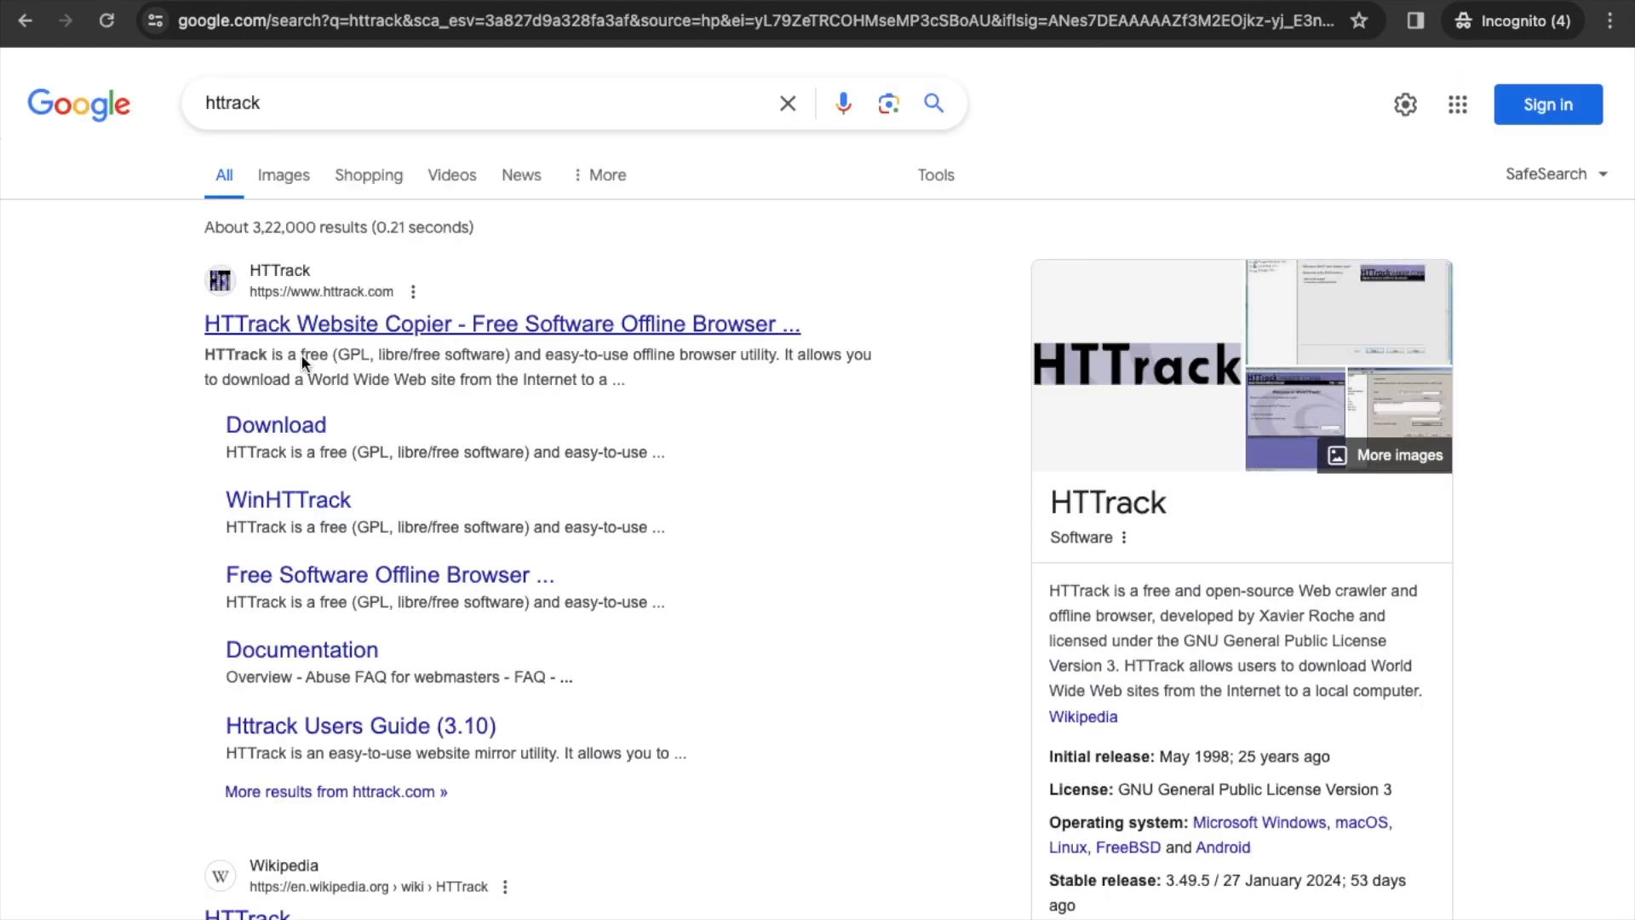
pyautogui.click(276, 424)
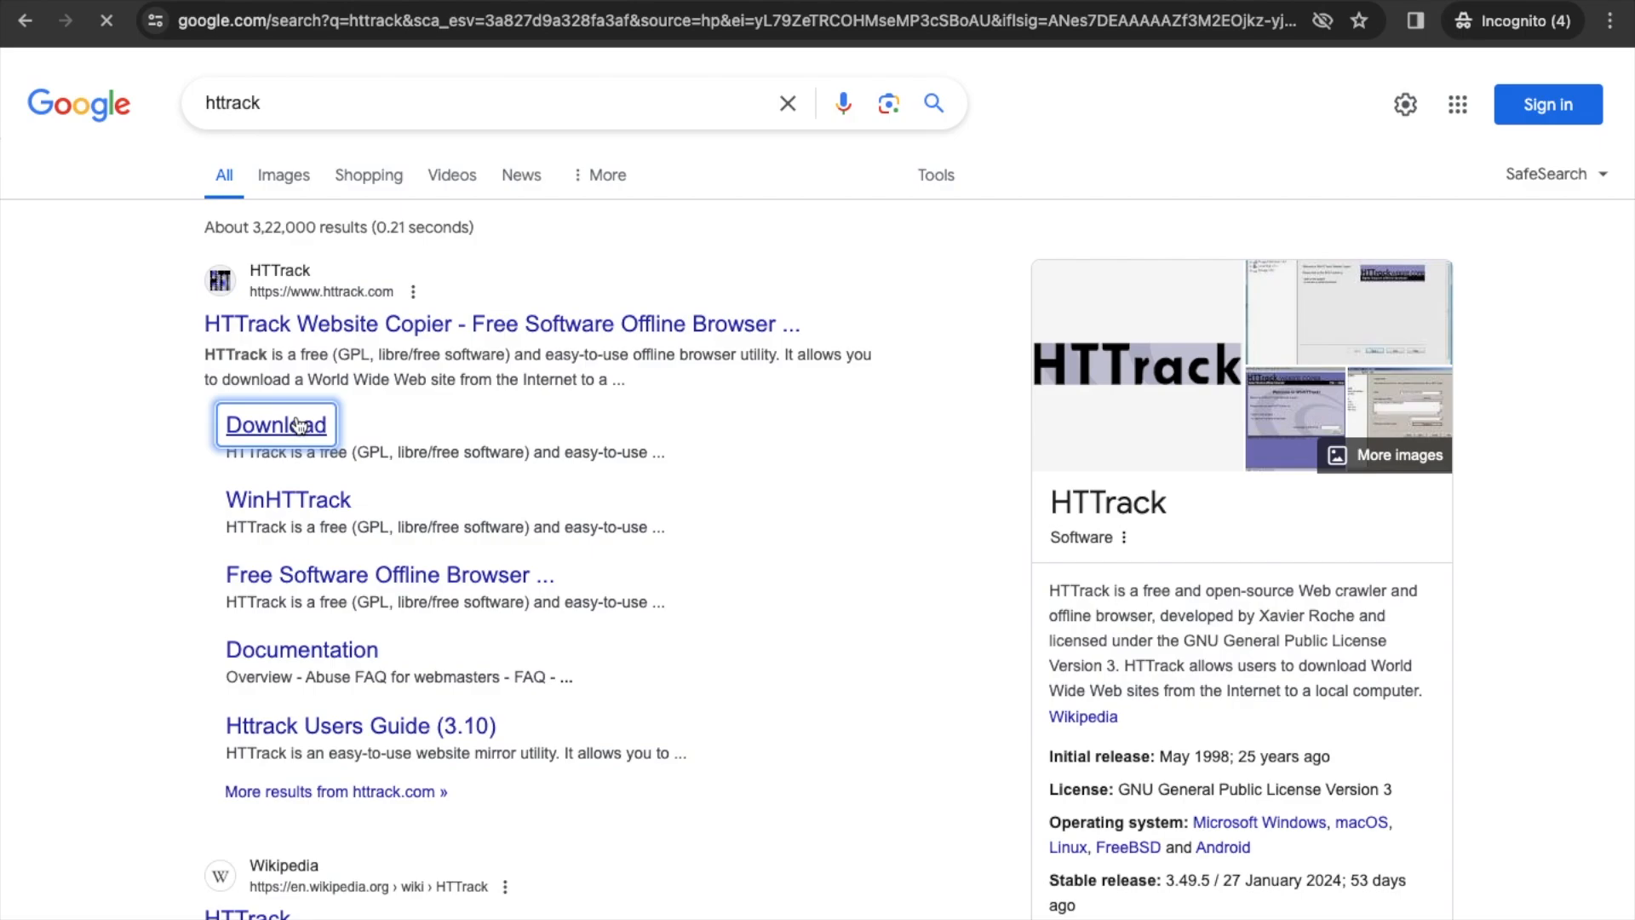
pyautogui.click(276, 424)
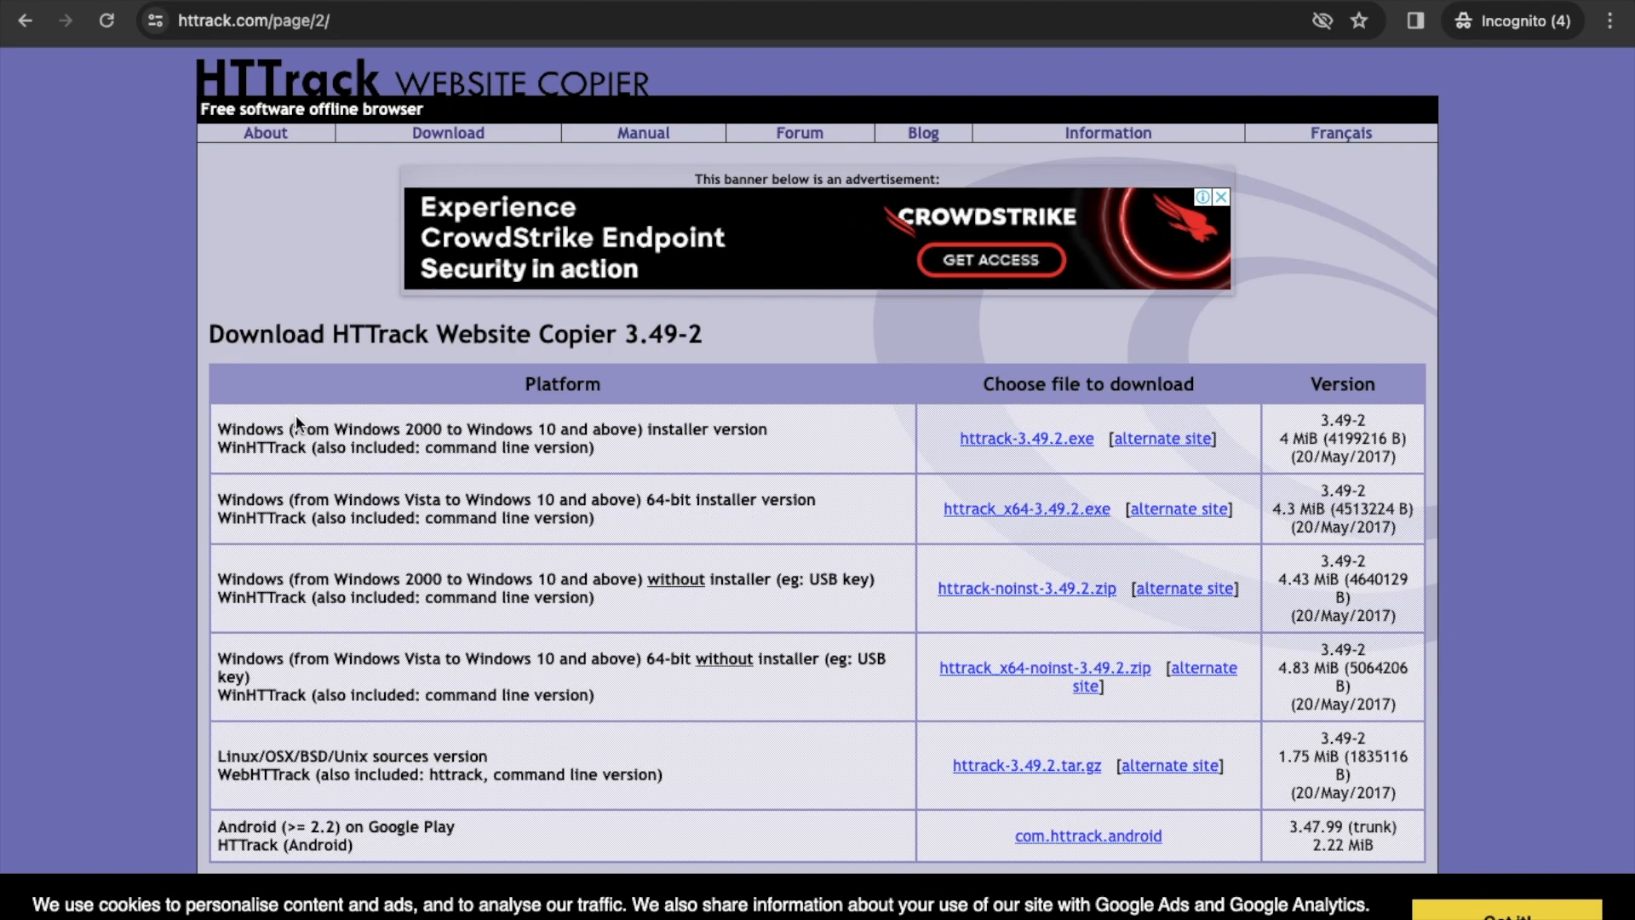
pyautogui.moveTo(886, 467)
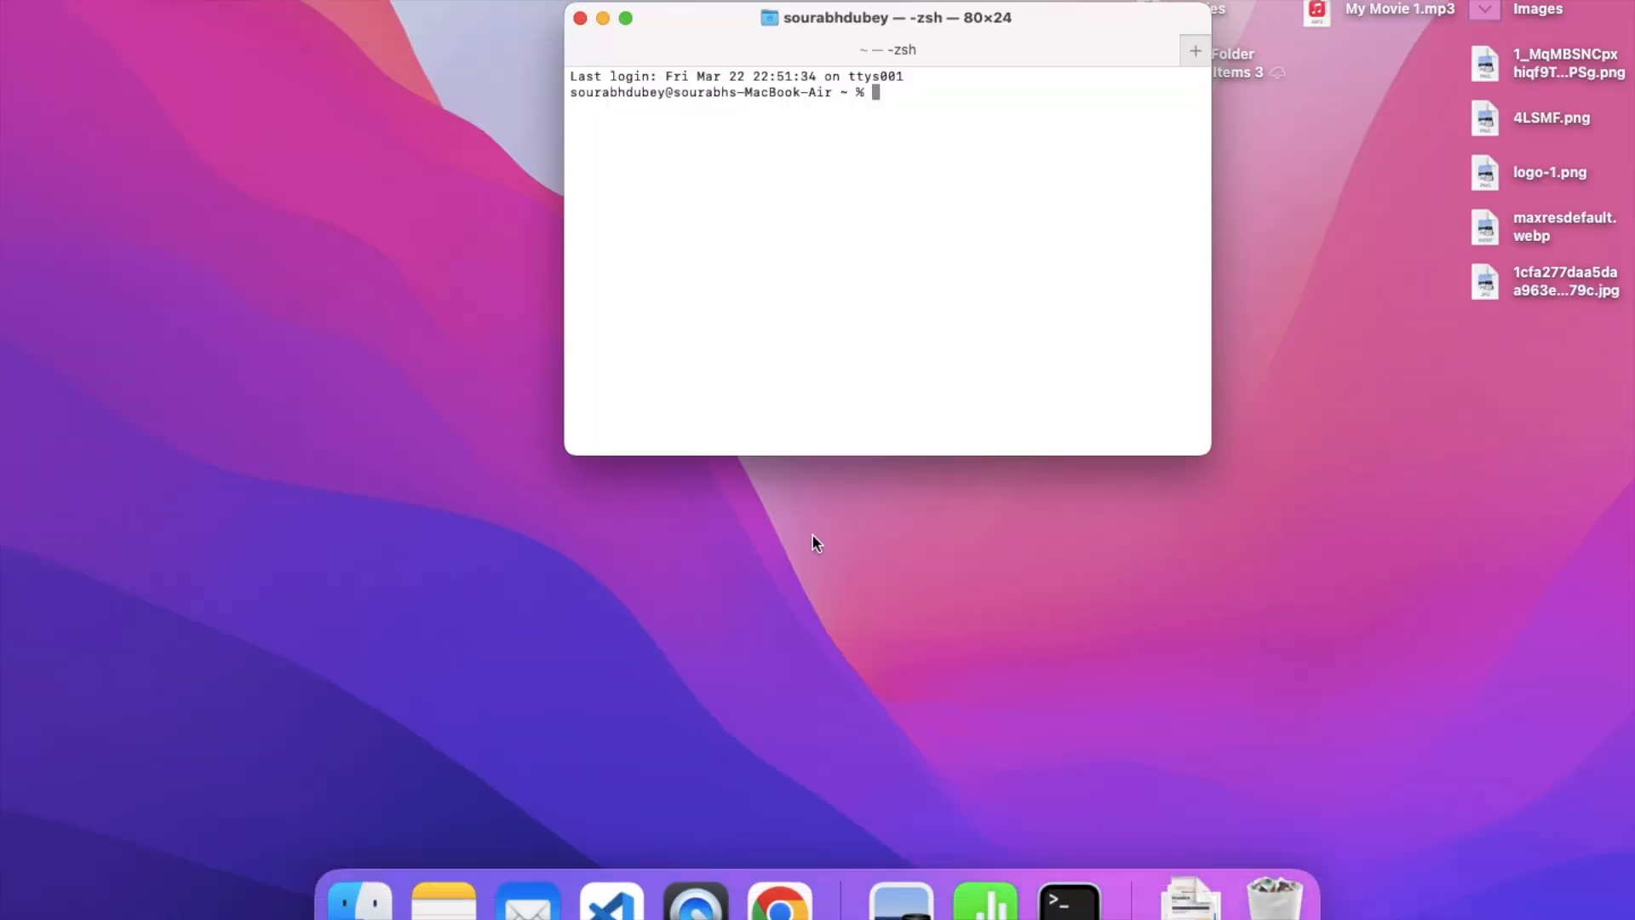
# Run 'brew install httrack' (already installed), then launch webhttrack to bring up its welcome page.
pyautogui.write('install b')
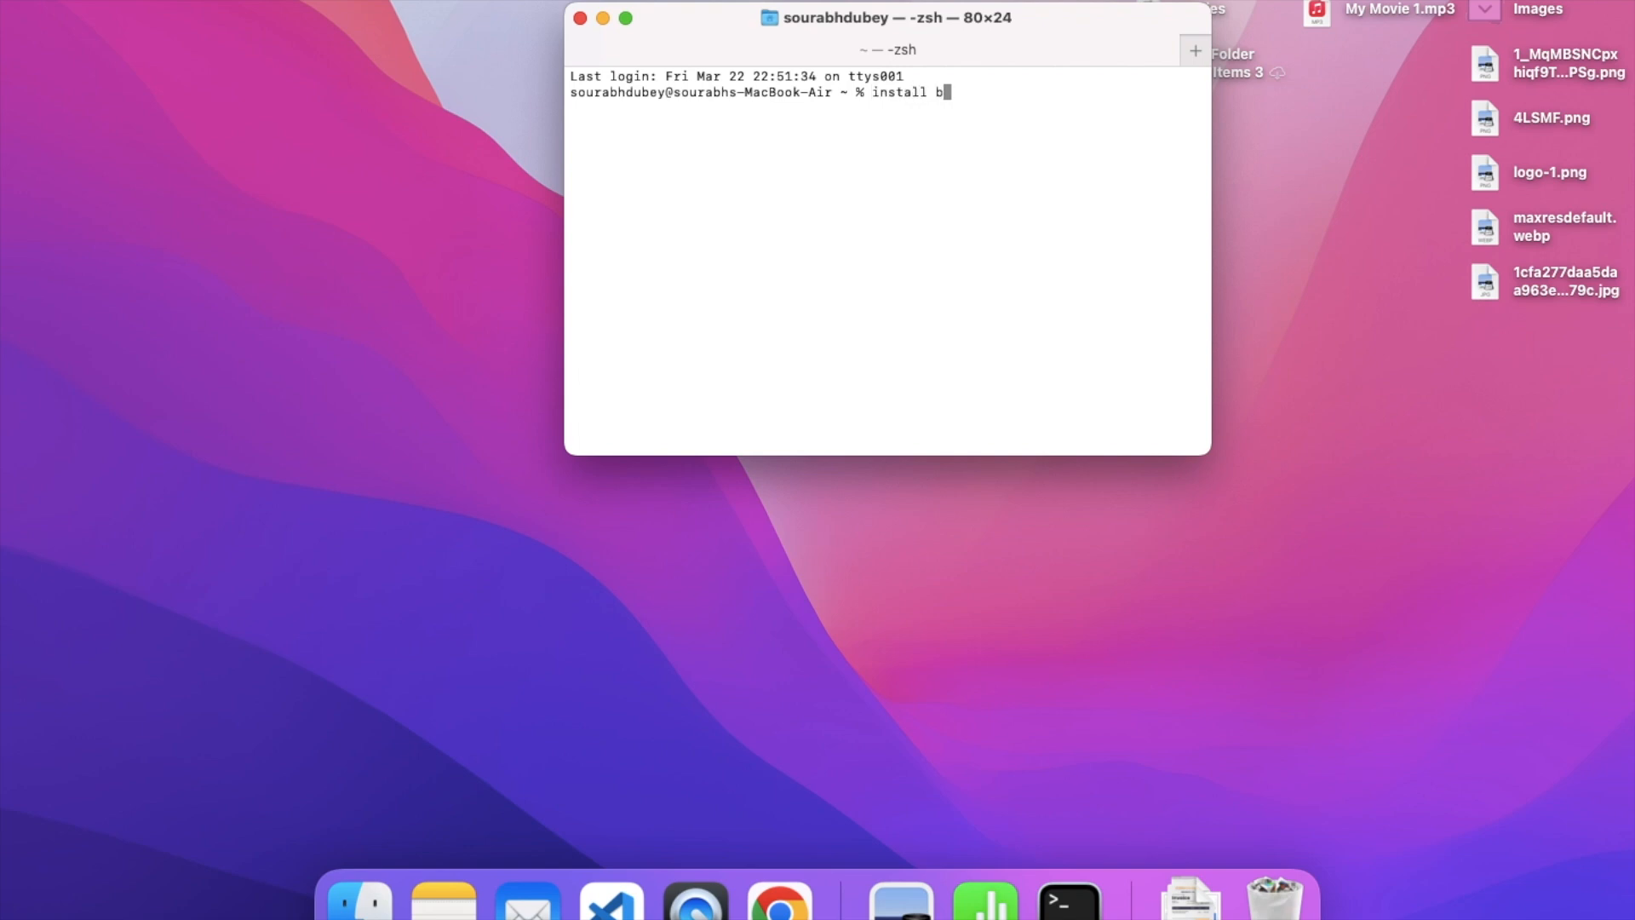
pyautogui.write('rew')
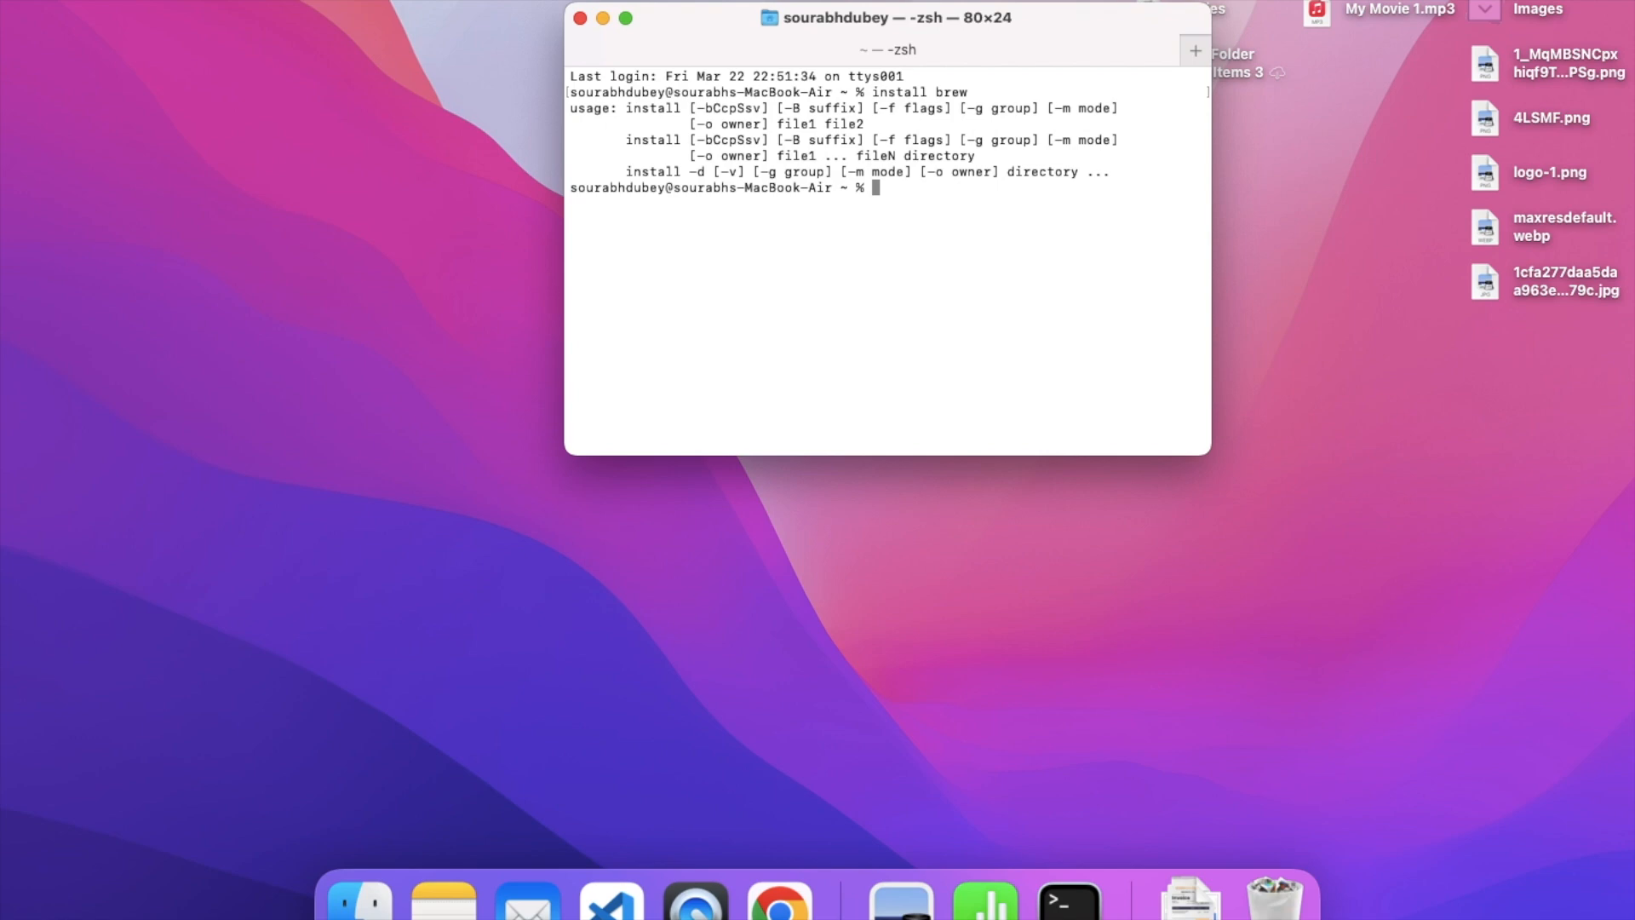
pyautogui.write('brew install')
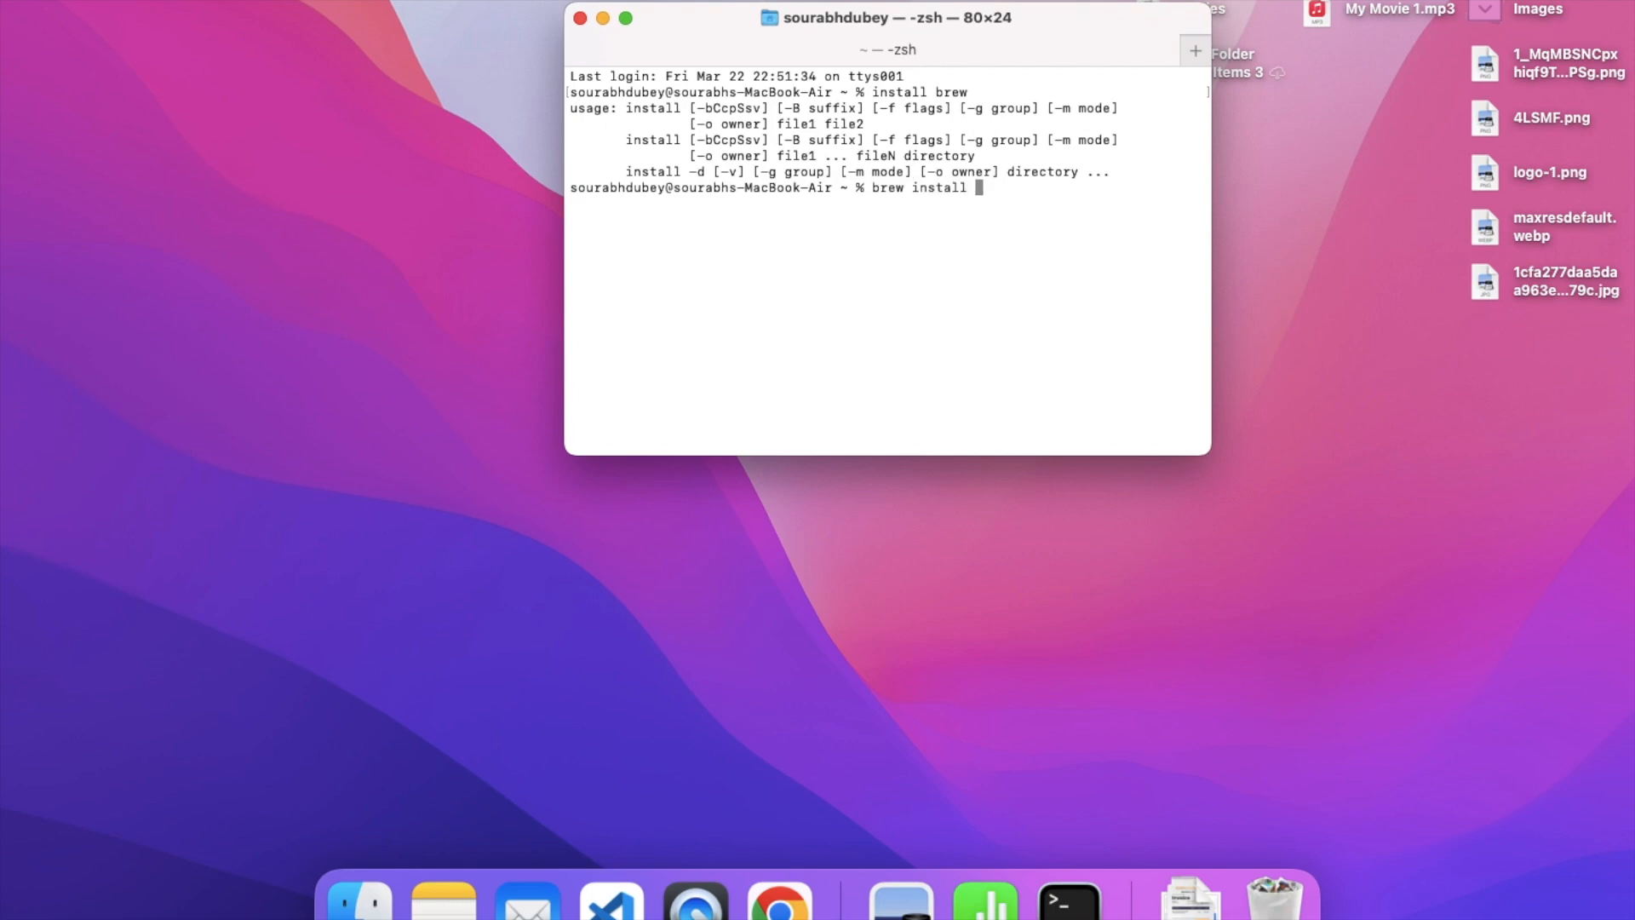
pyautogui.write('httrack')
pyautogui.write('web')
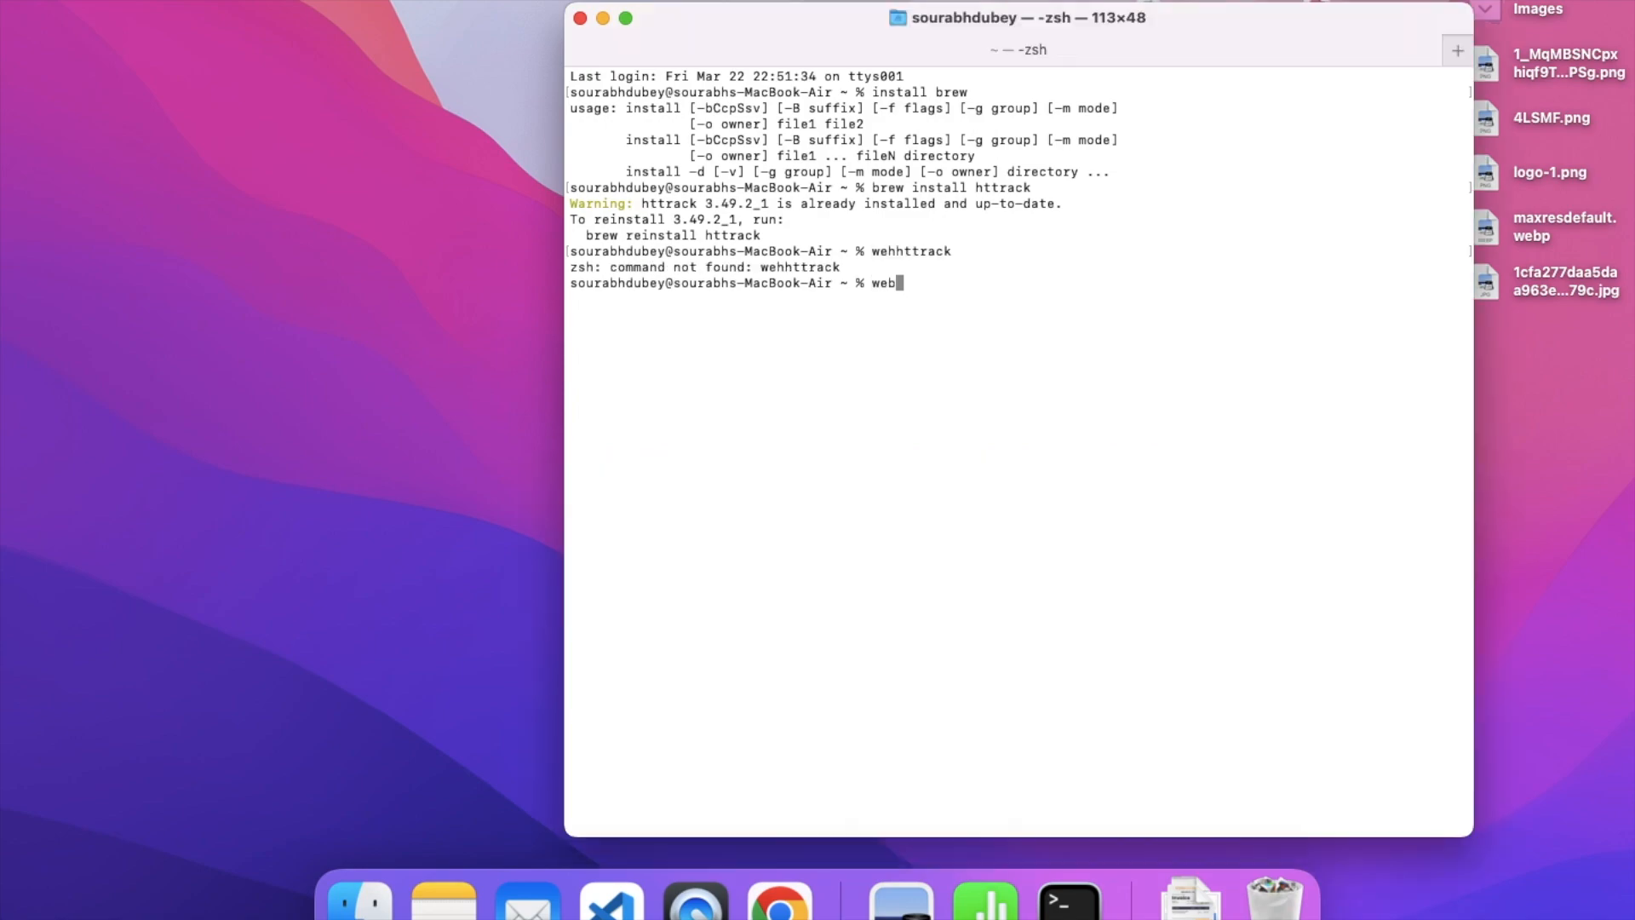
pyautogui.write('httra')
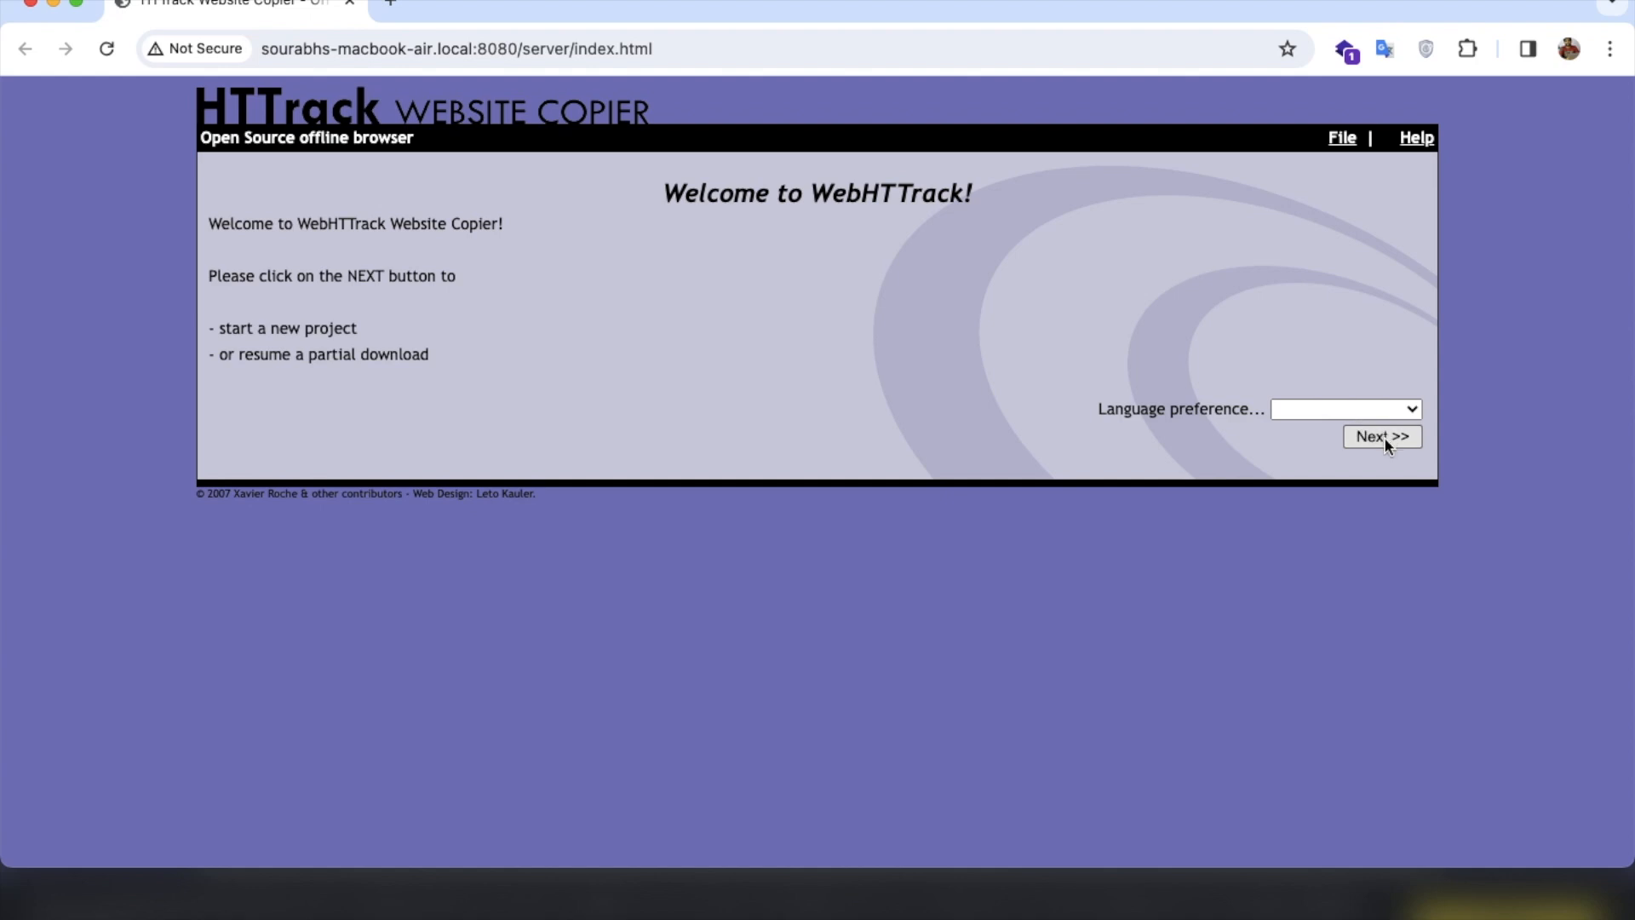
# Create a new WebHTTrack project named 'Shop Website' and continue to the URL selection step.
pyautogui.click(1381, 436)
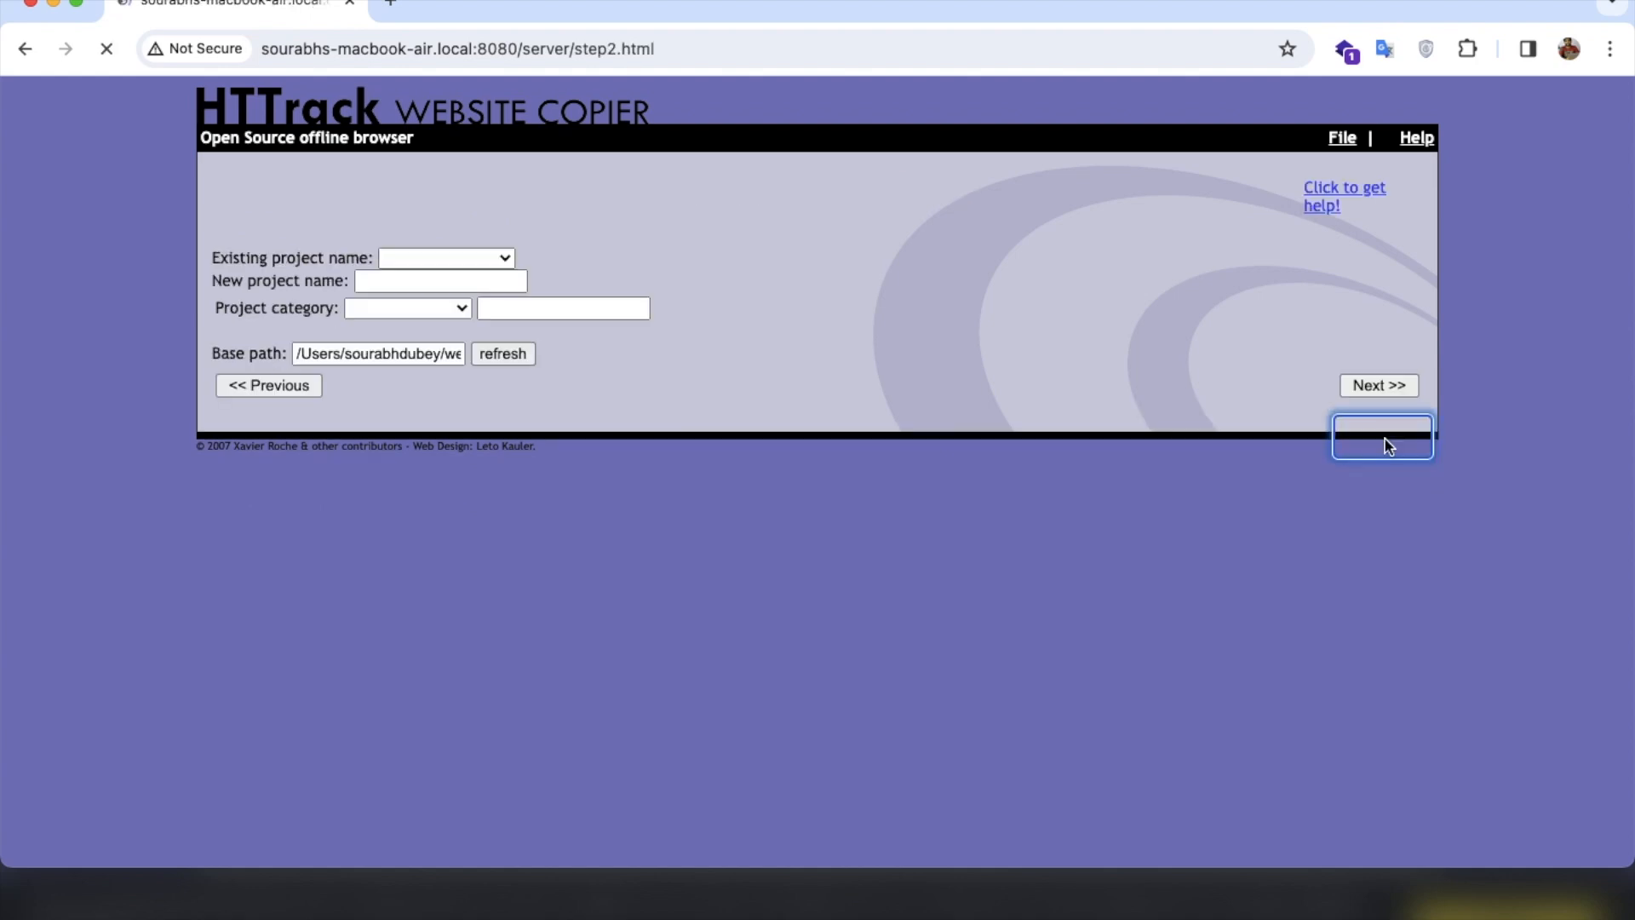
pyautogui.click(440, 281)
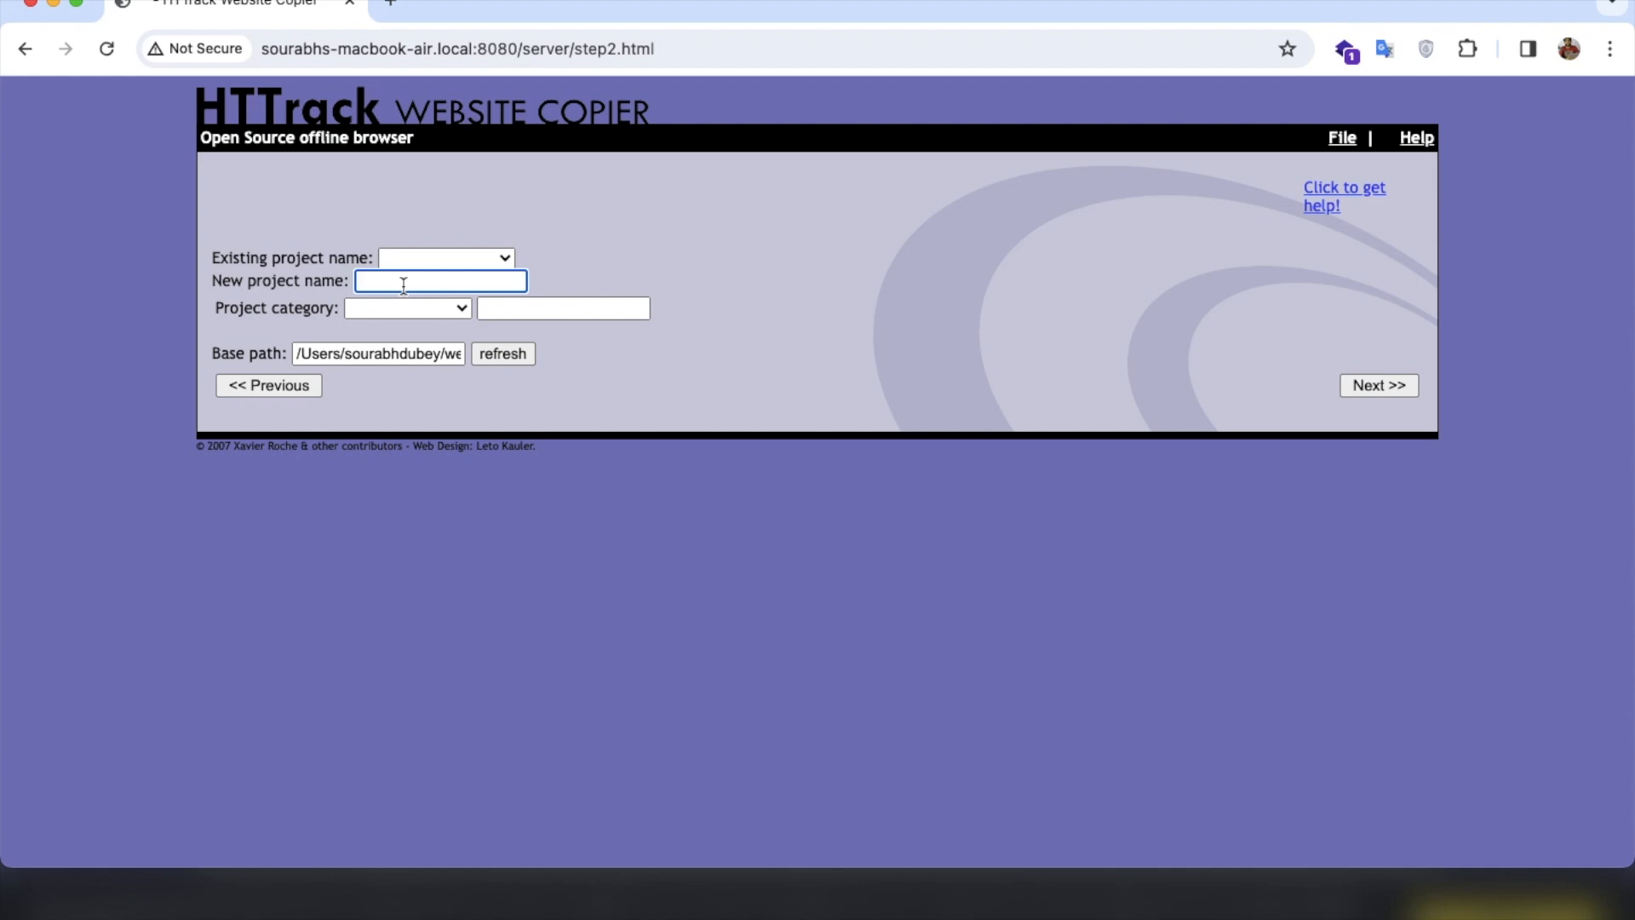
pyautogui.write('Shop')
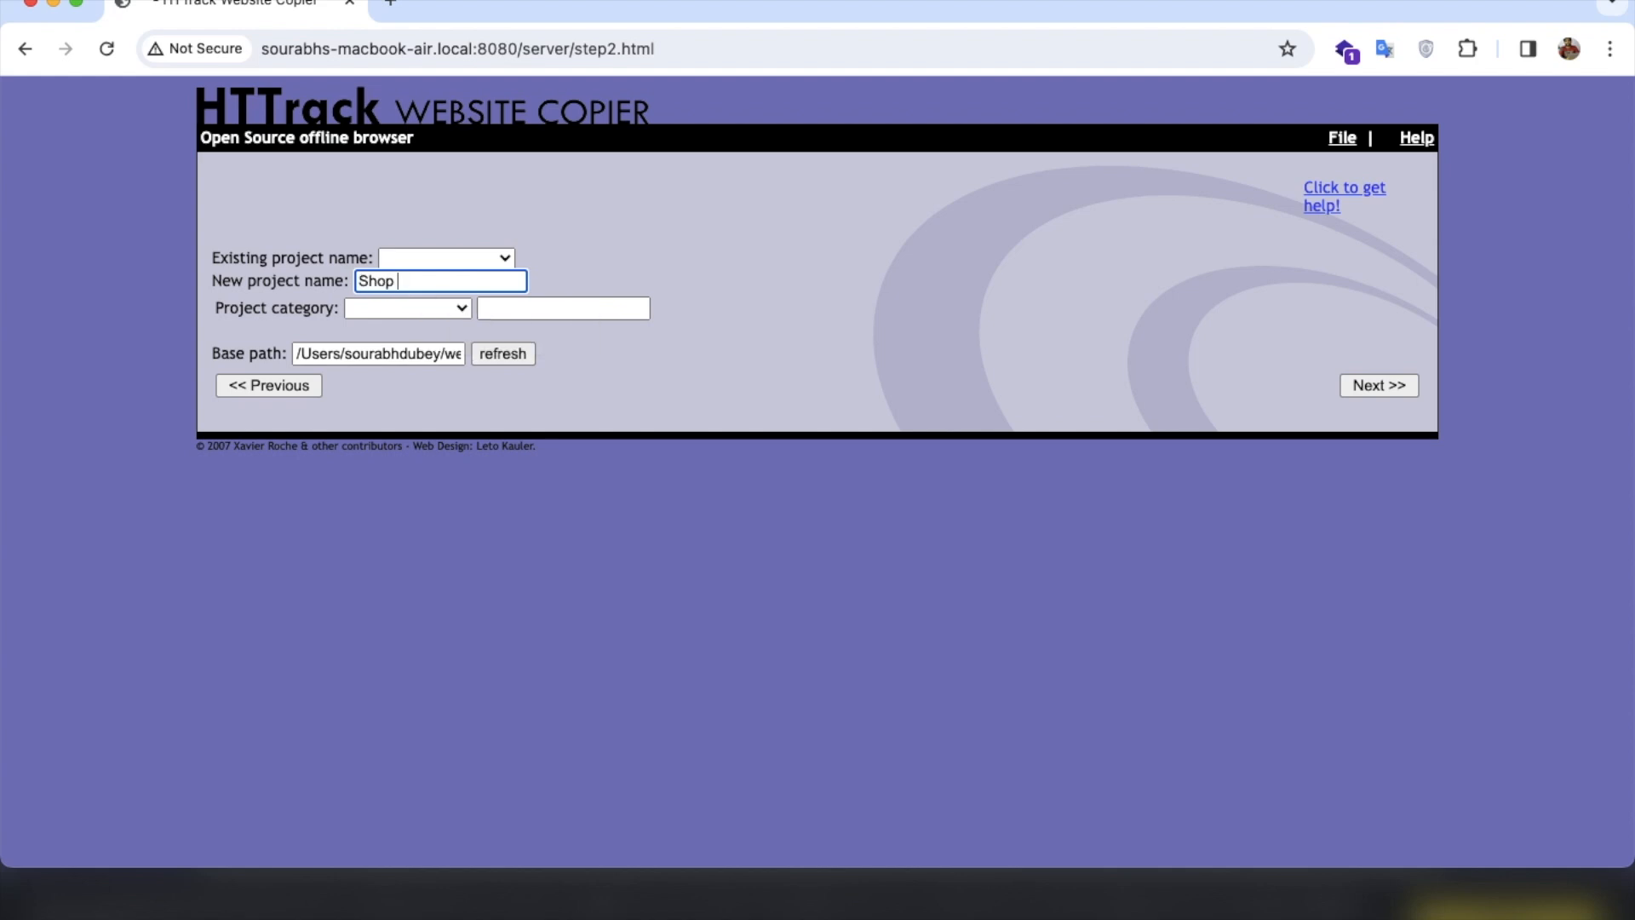
pyautogui.write('Website')
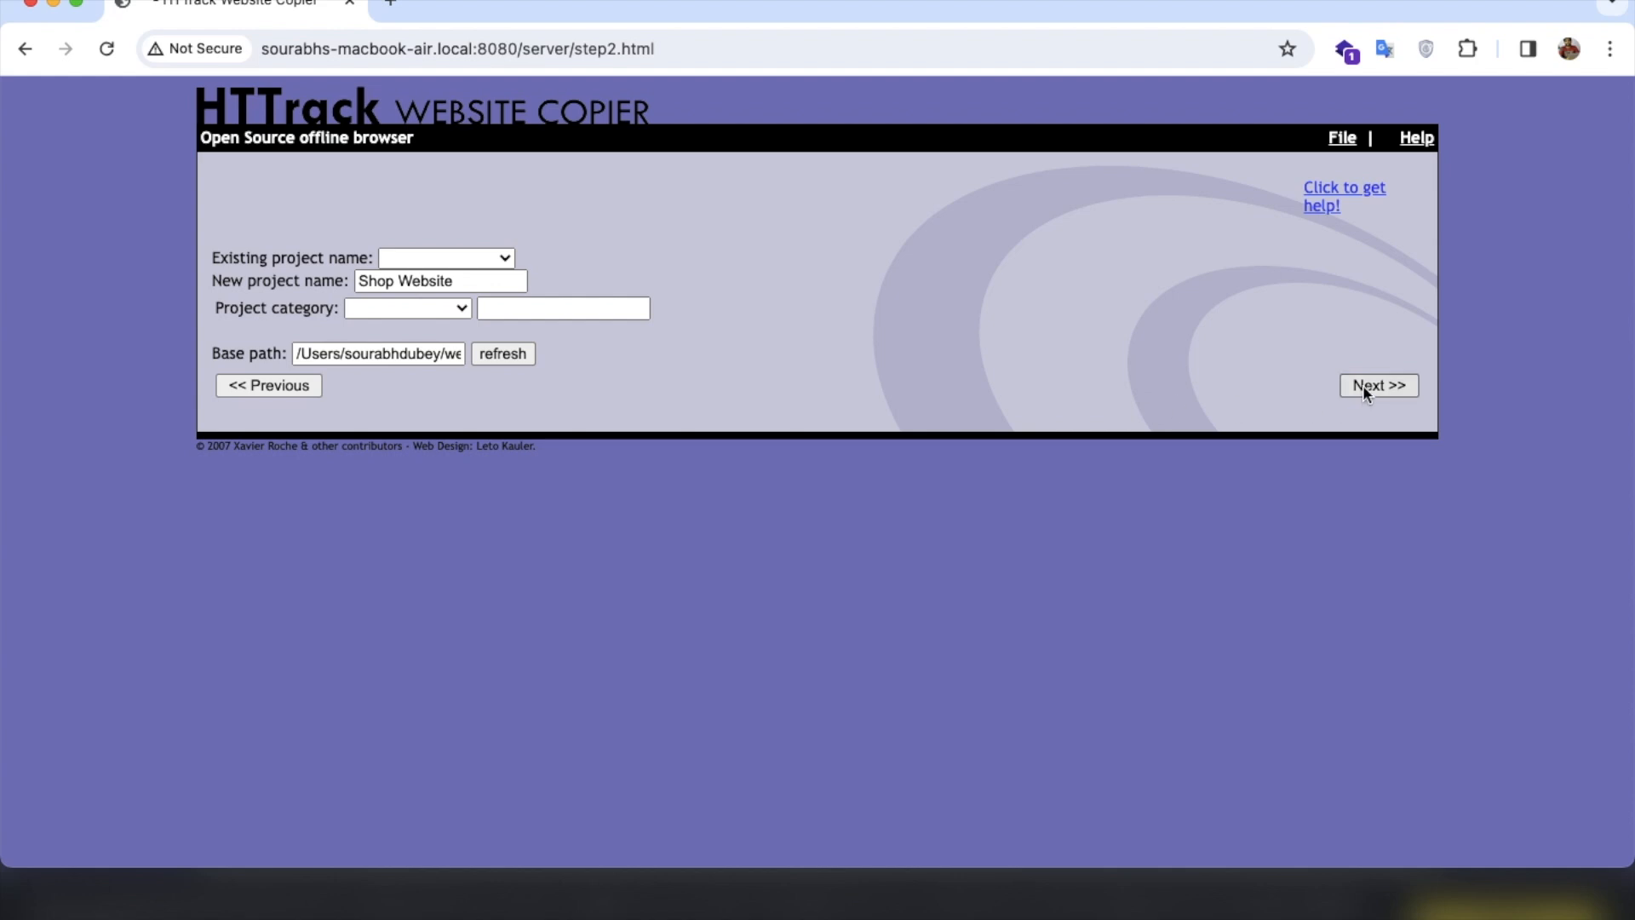
pyautogui.click(1377, 385)
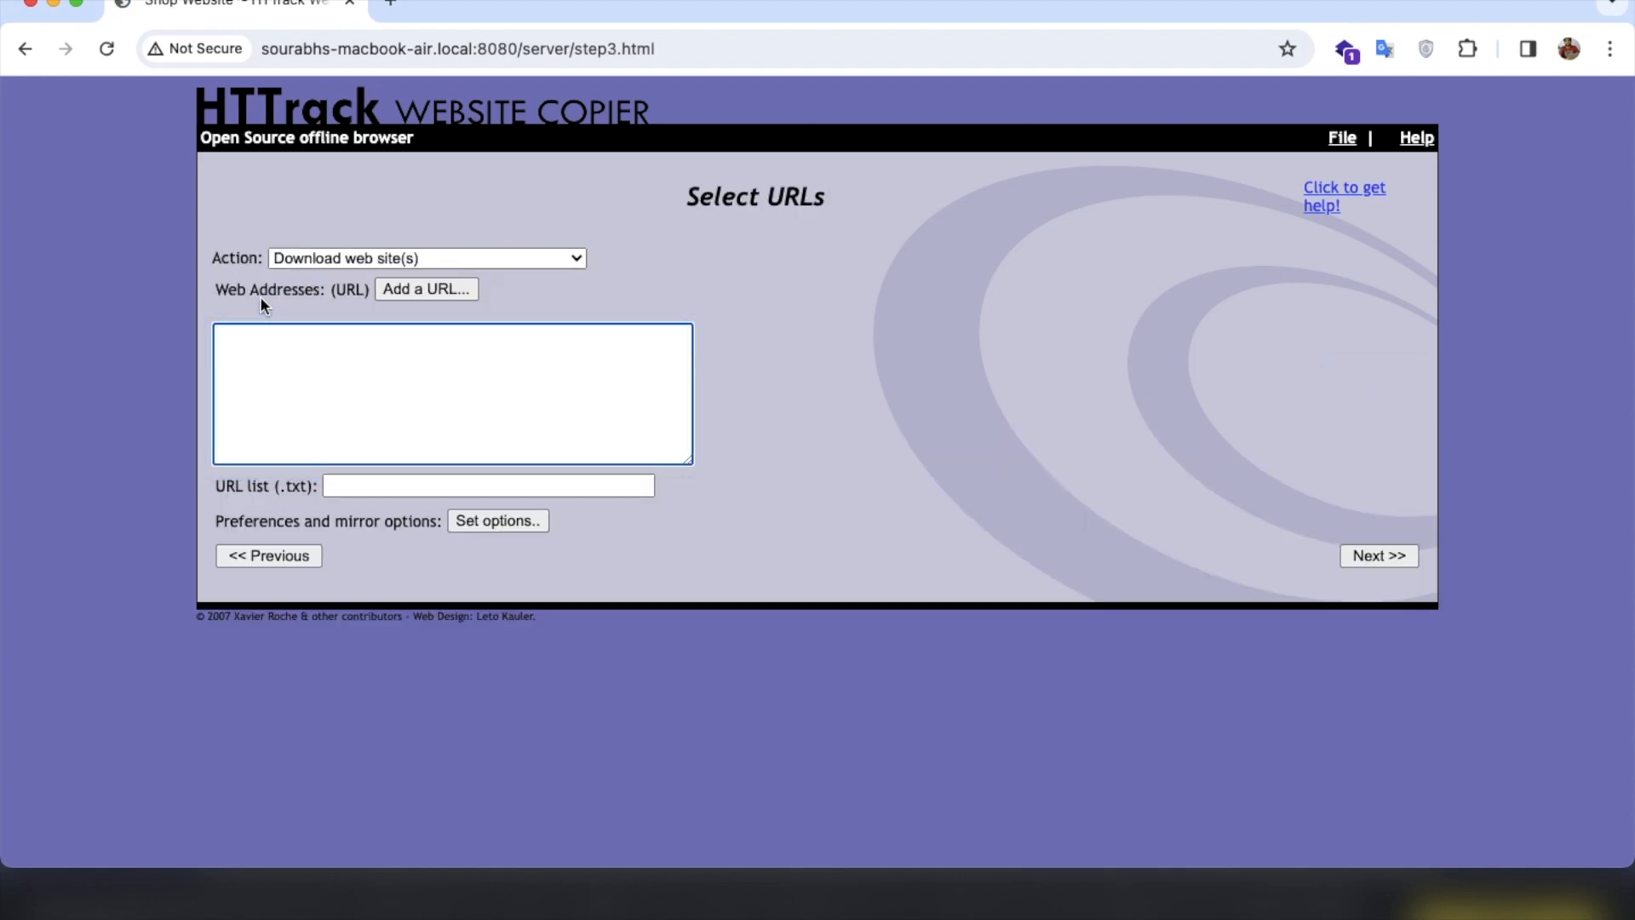
pyautogui.click(426, 289)
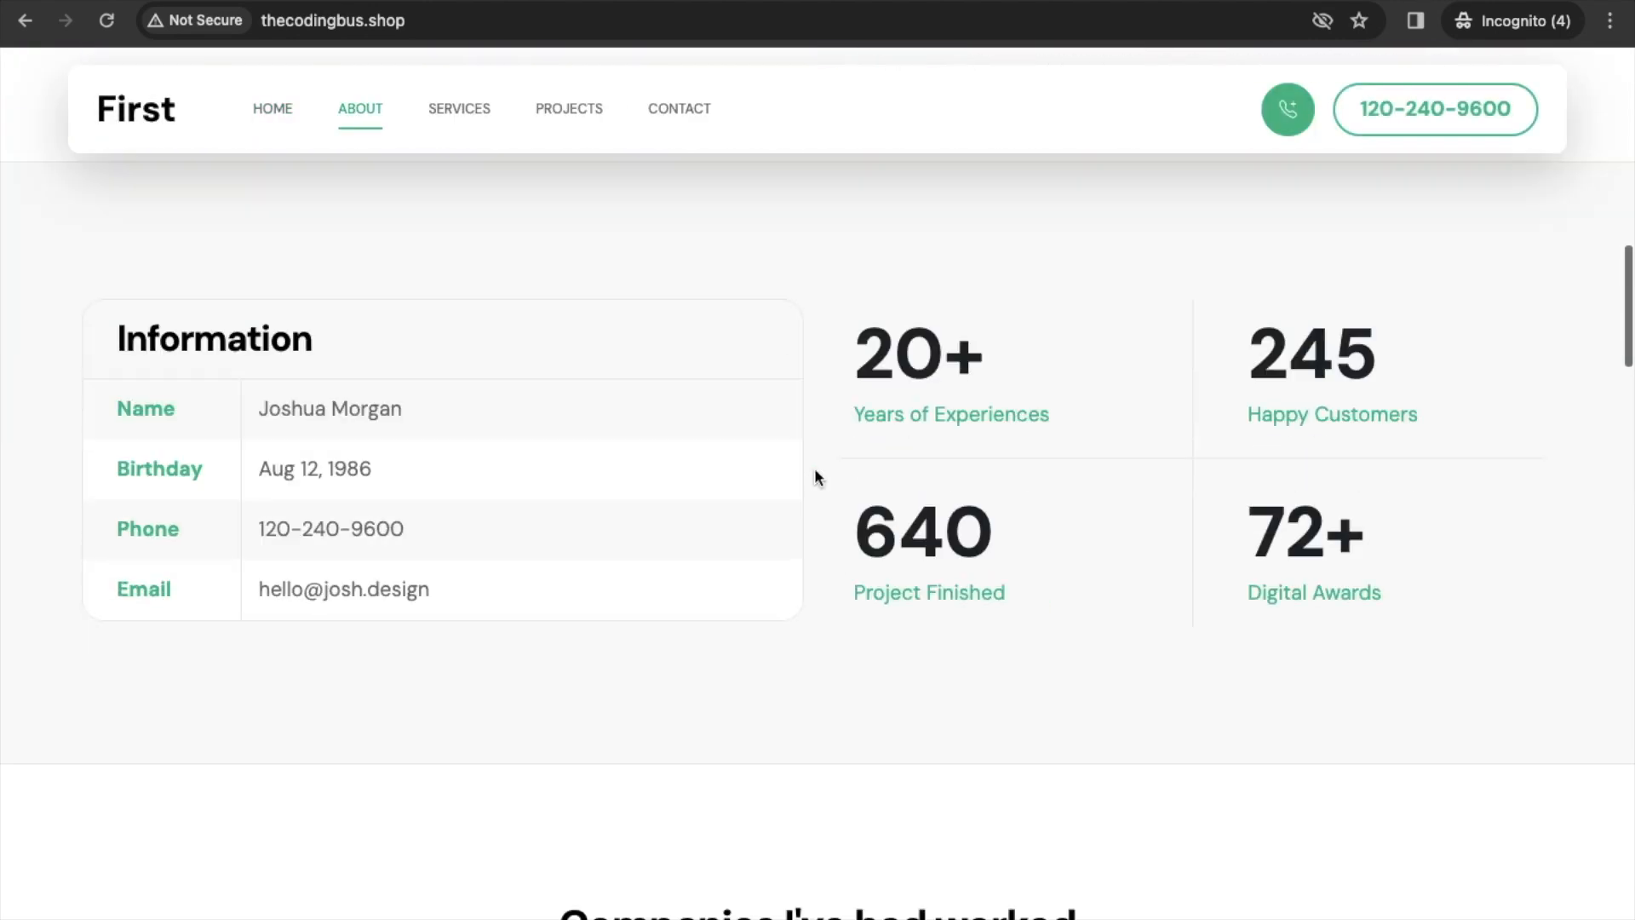
pyautogui.click(458, 109)
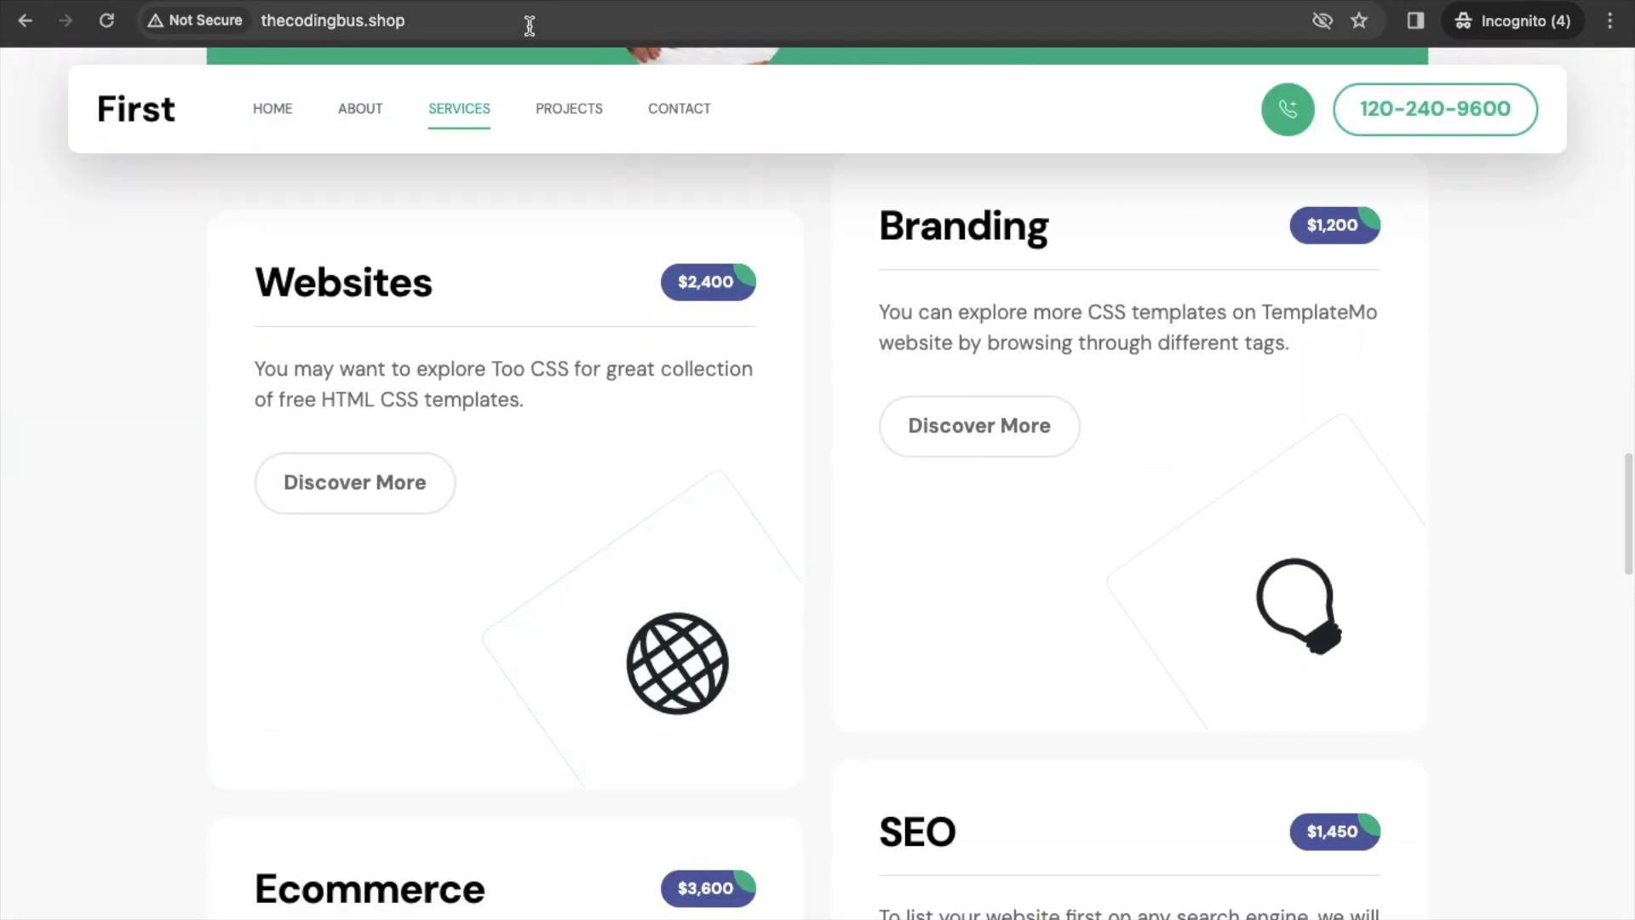
pyautogui.click(333, 20)
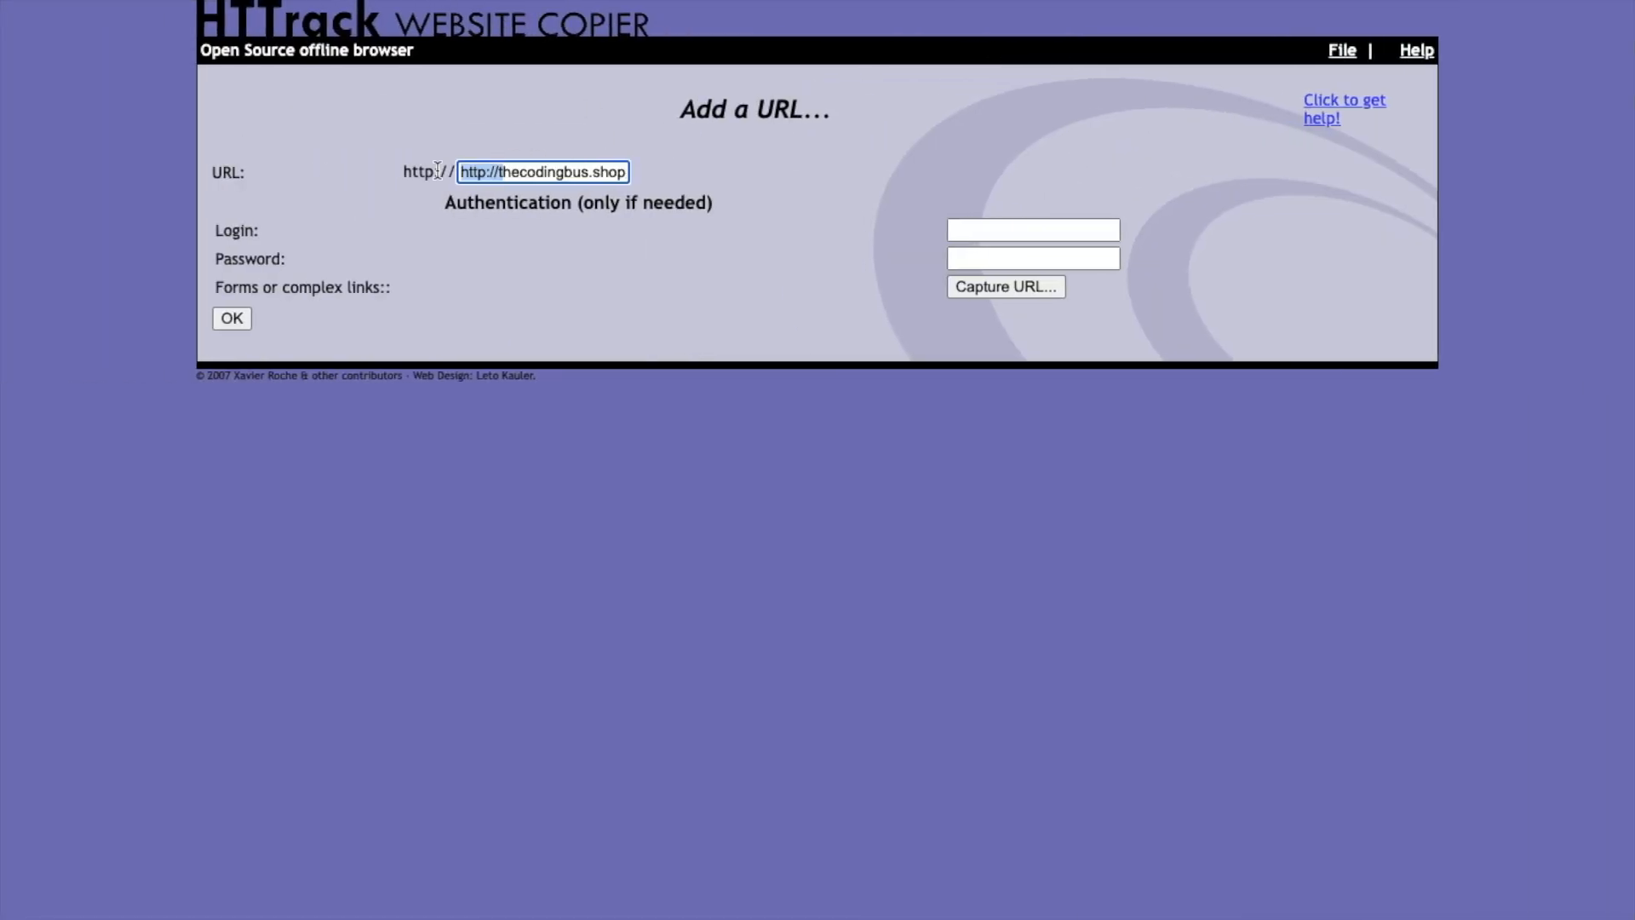
pyautogui.write('thecodingbus.shop/')
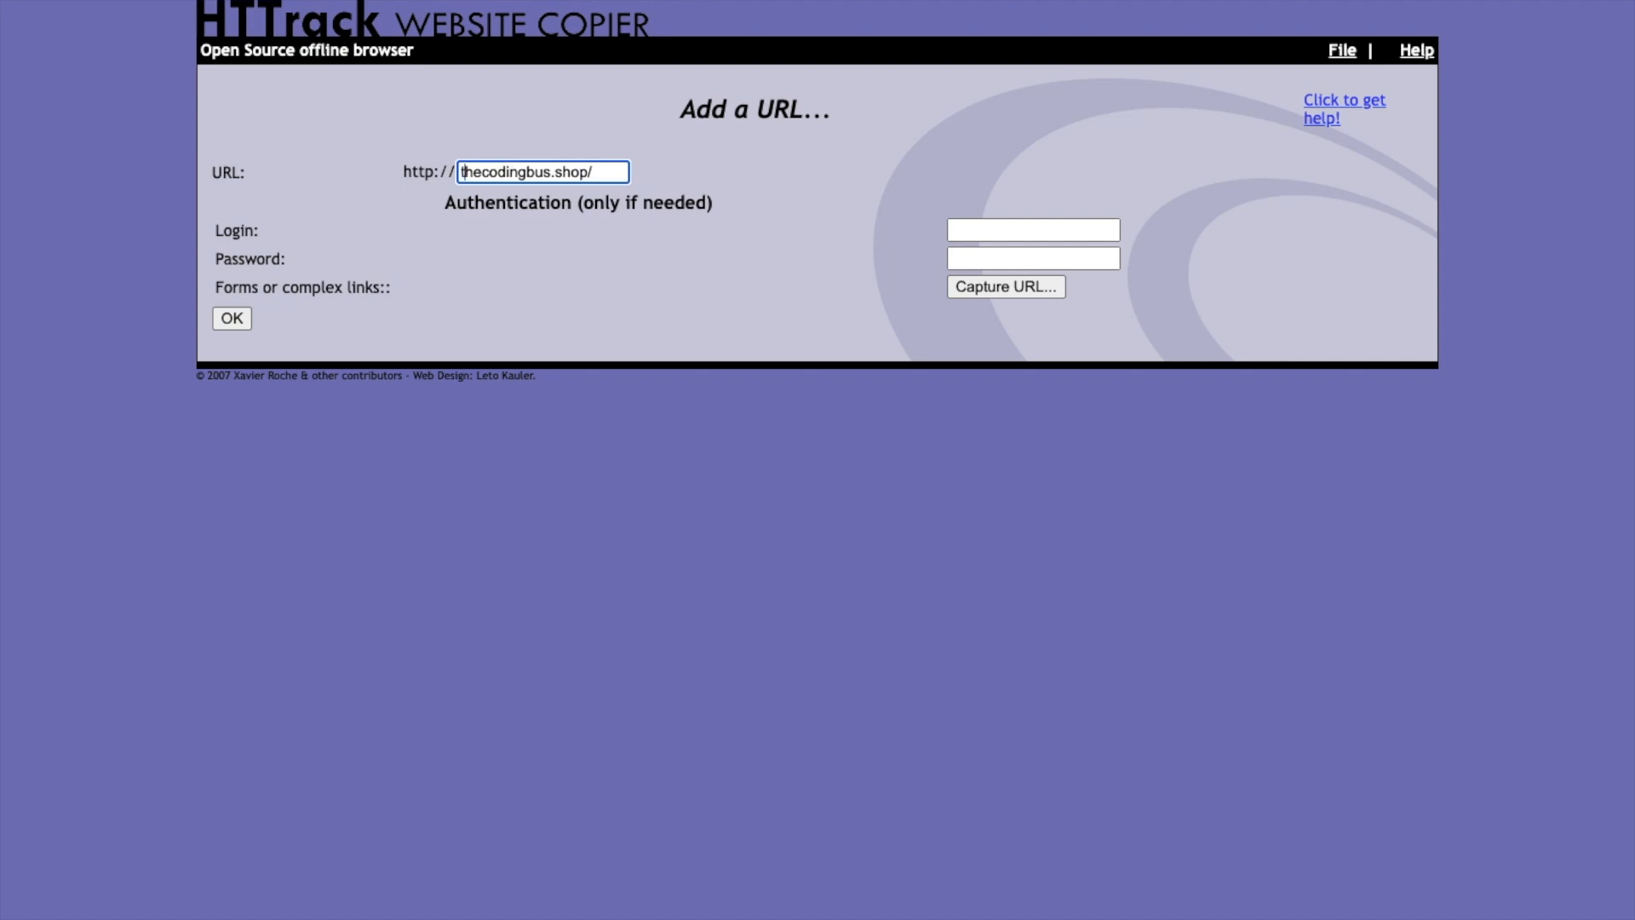
pyautogui.click(230, 319)
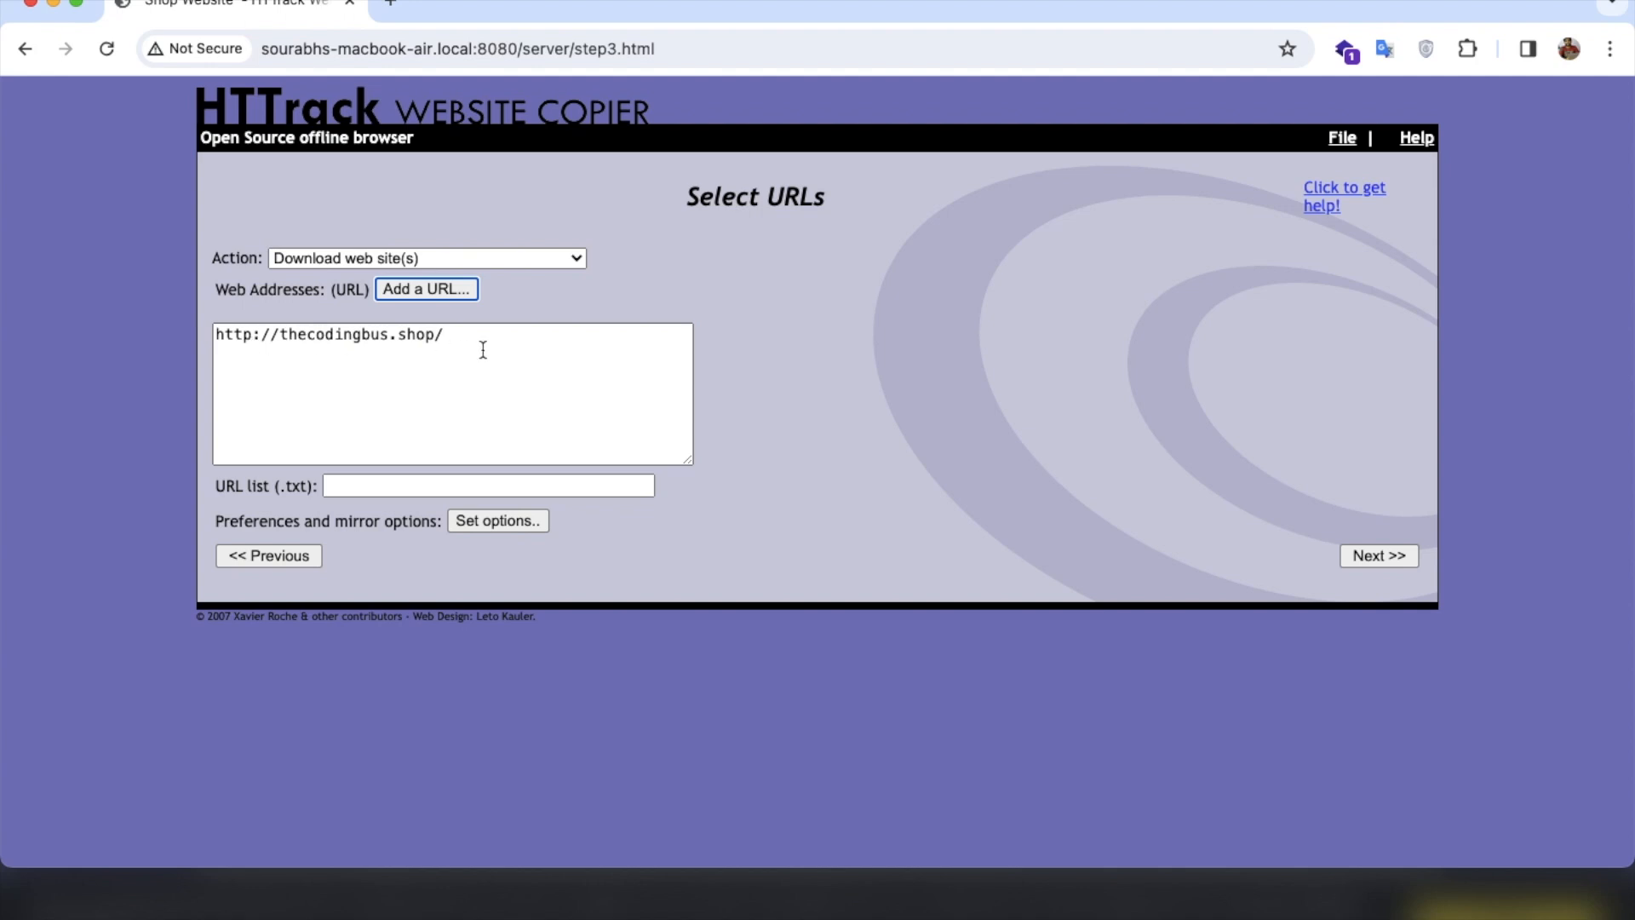
# Start mirroring thecodingbus.shop into the Shop Website folder until it finishes.
pyautogui.click(1378, 555)
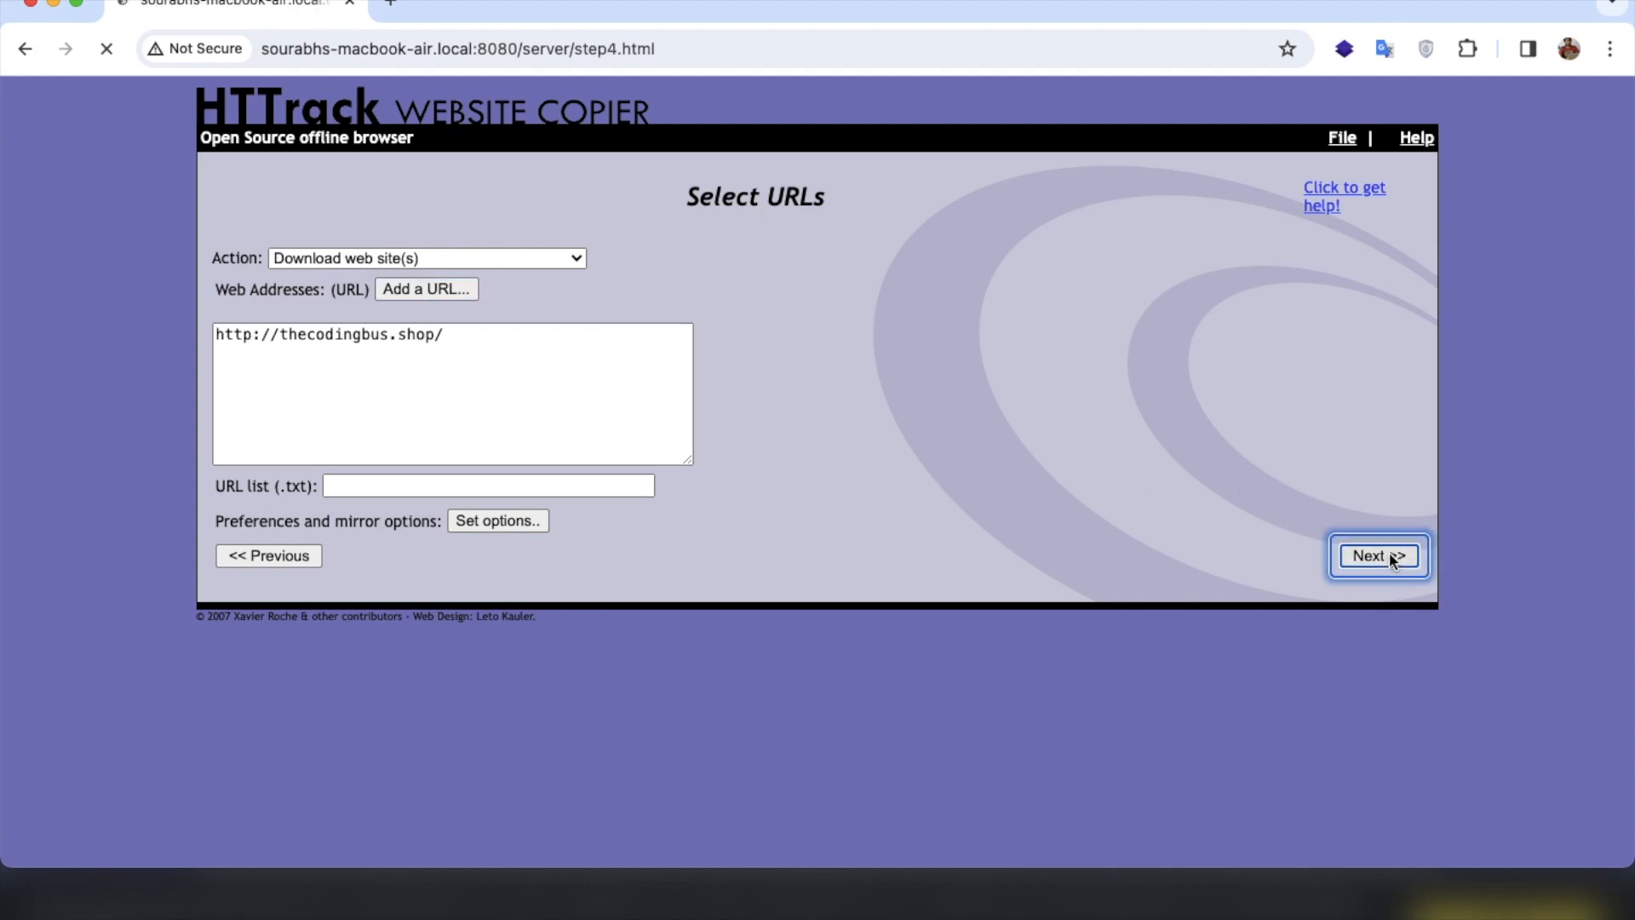
pyautogui.click(1378, 555)
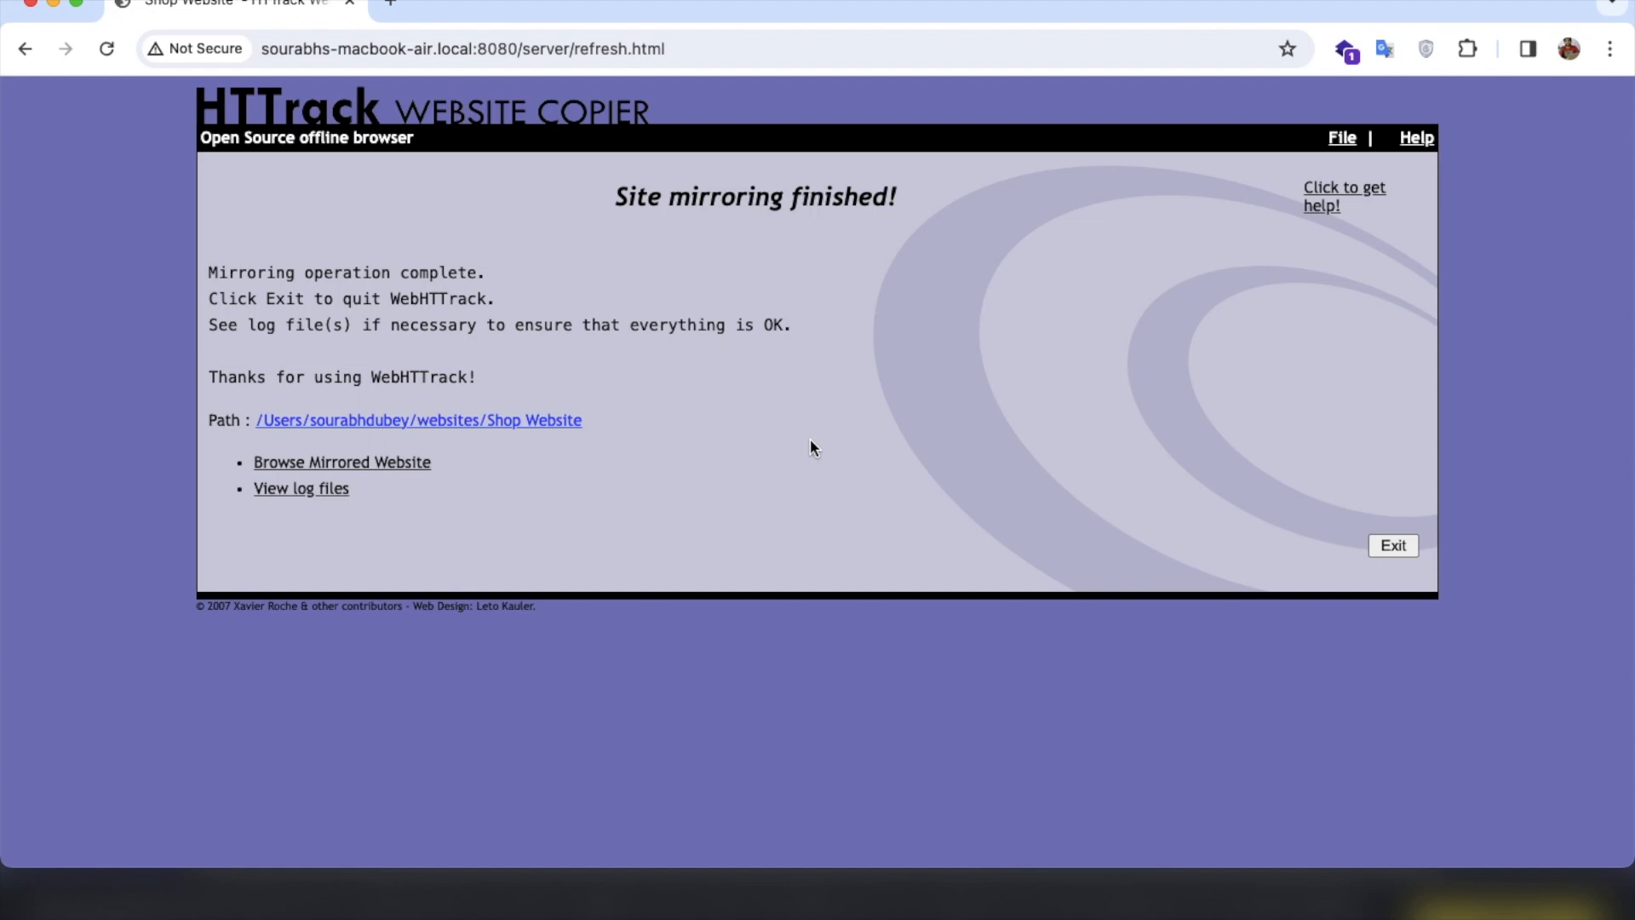
pyautogui.moveTo(341, 461)
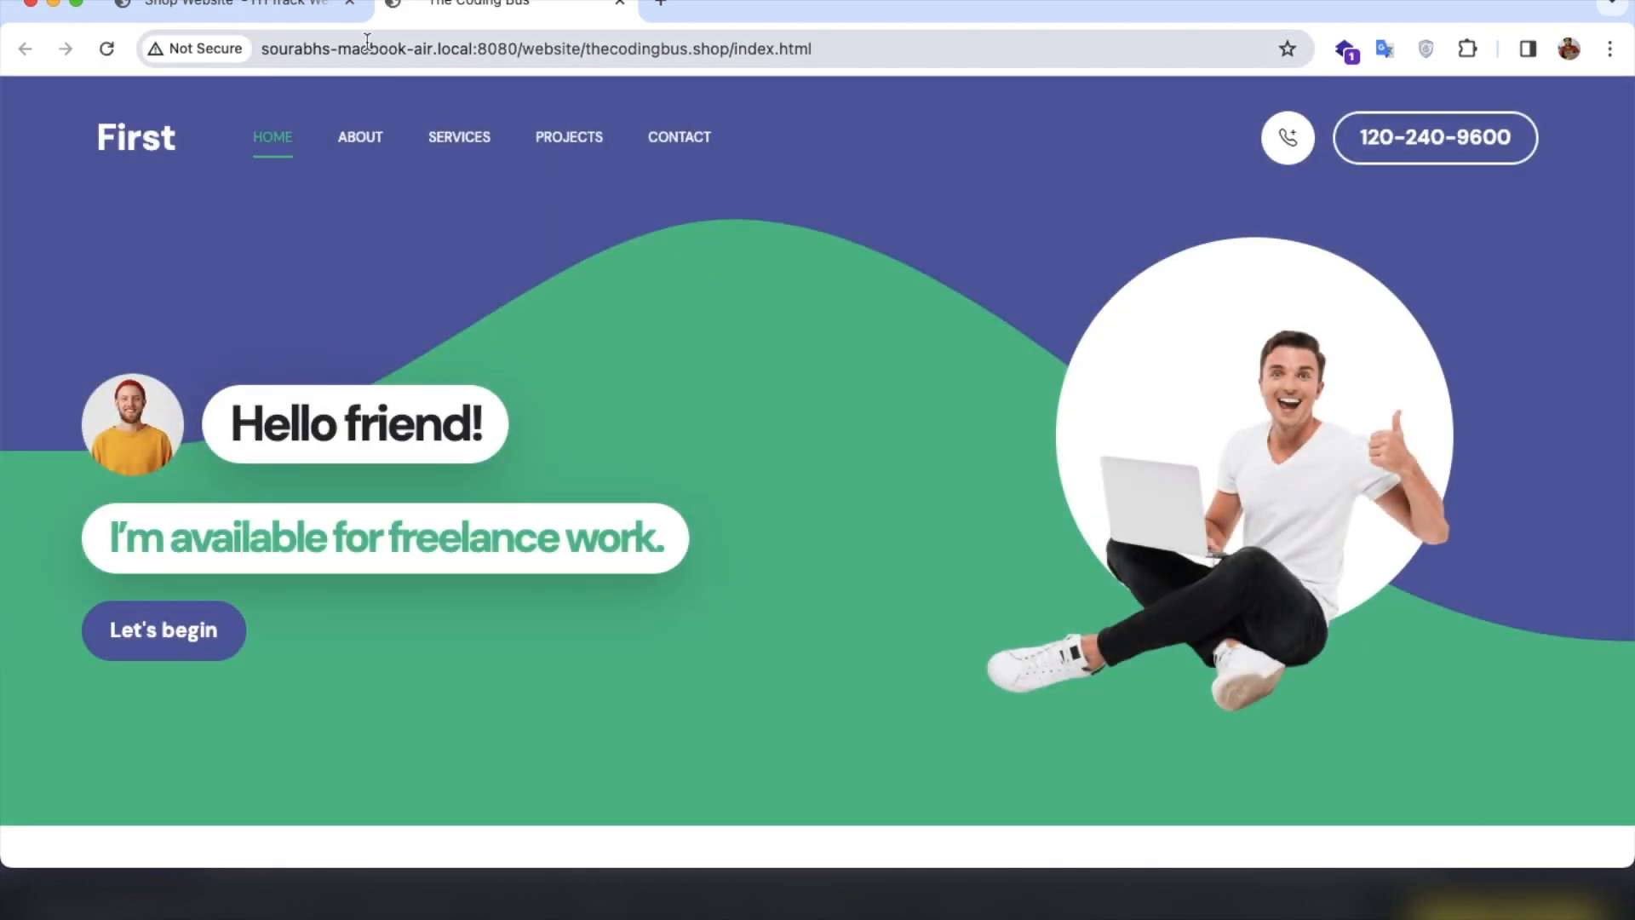
pyautogui.moveTo(666, 337)
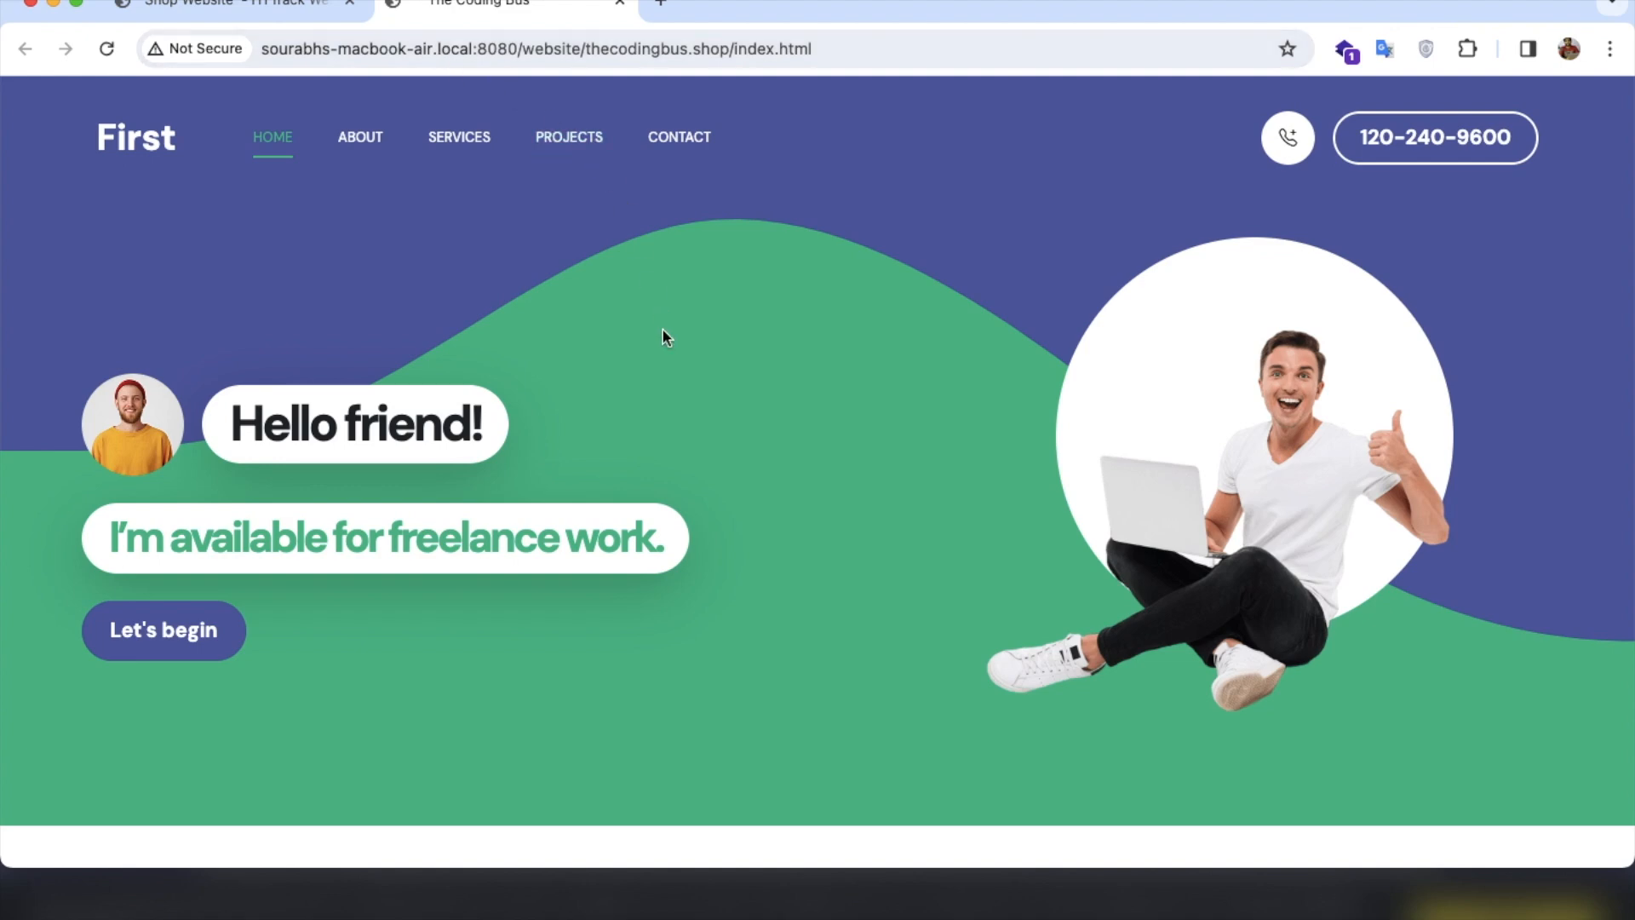
pyautogui.click(402, 49)
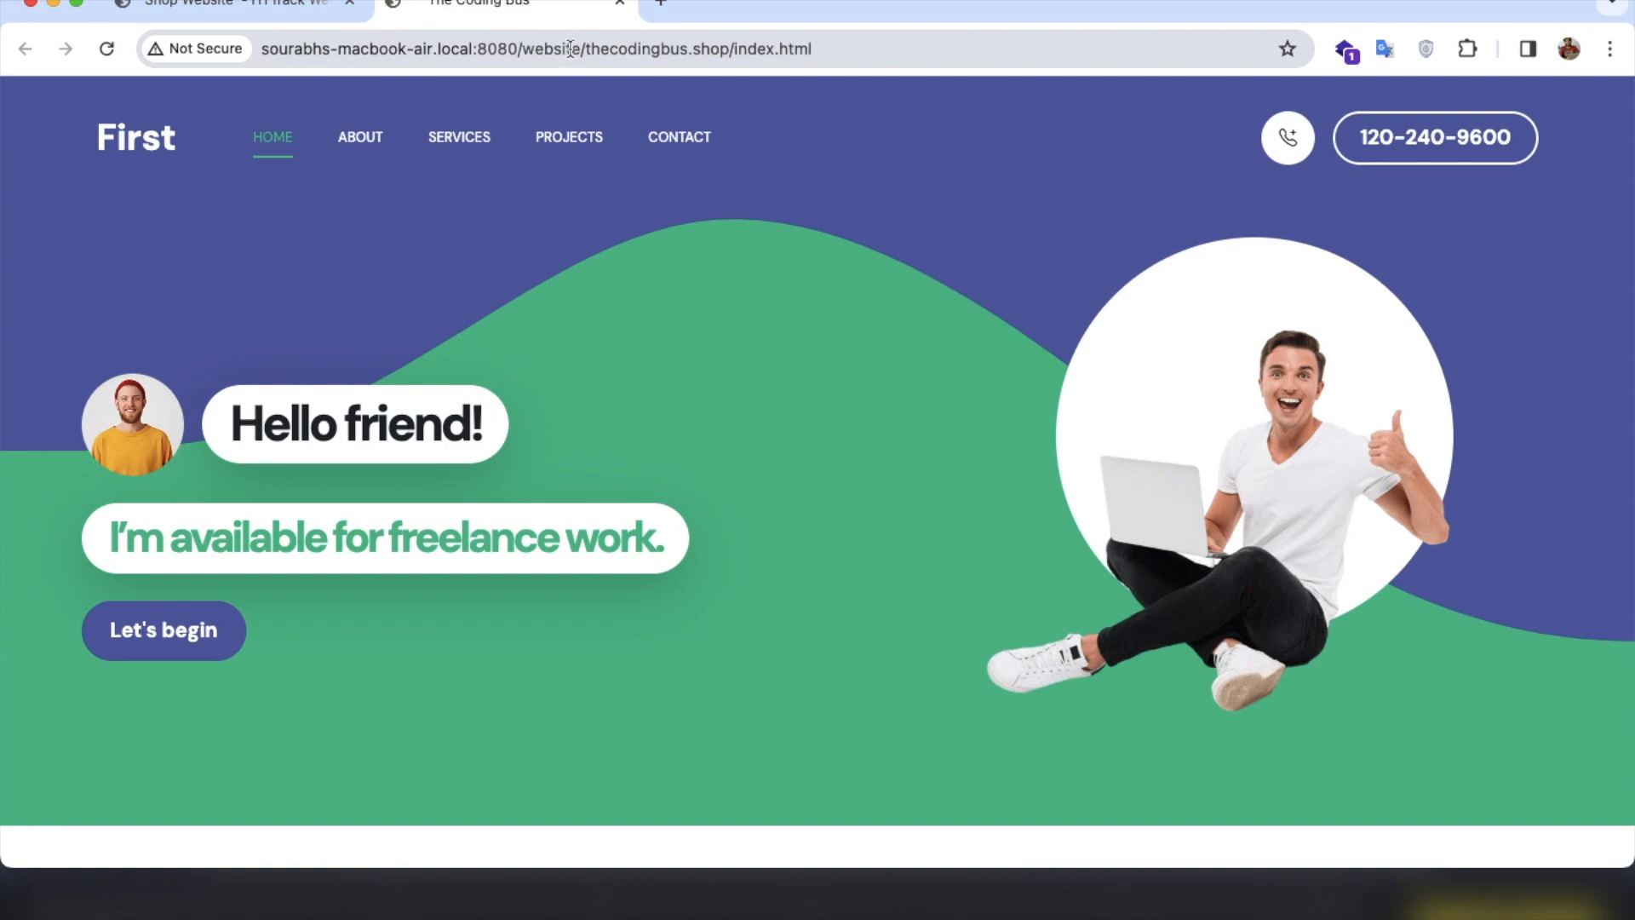
pyautogui.scroll(-3)
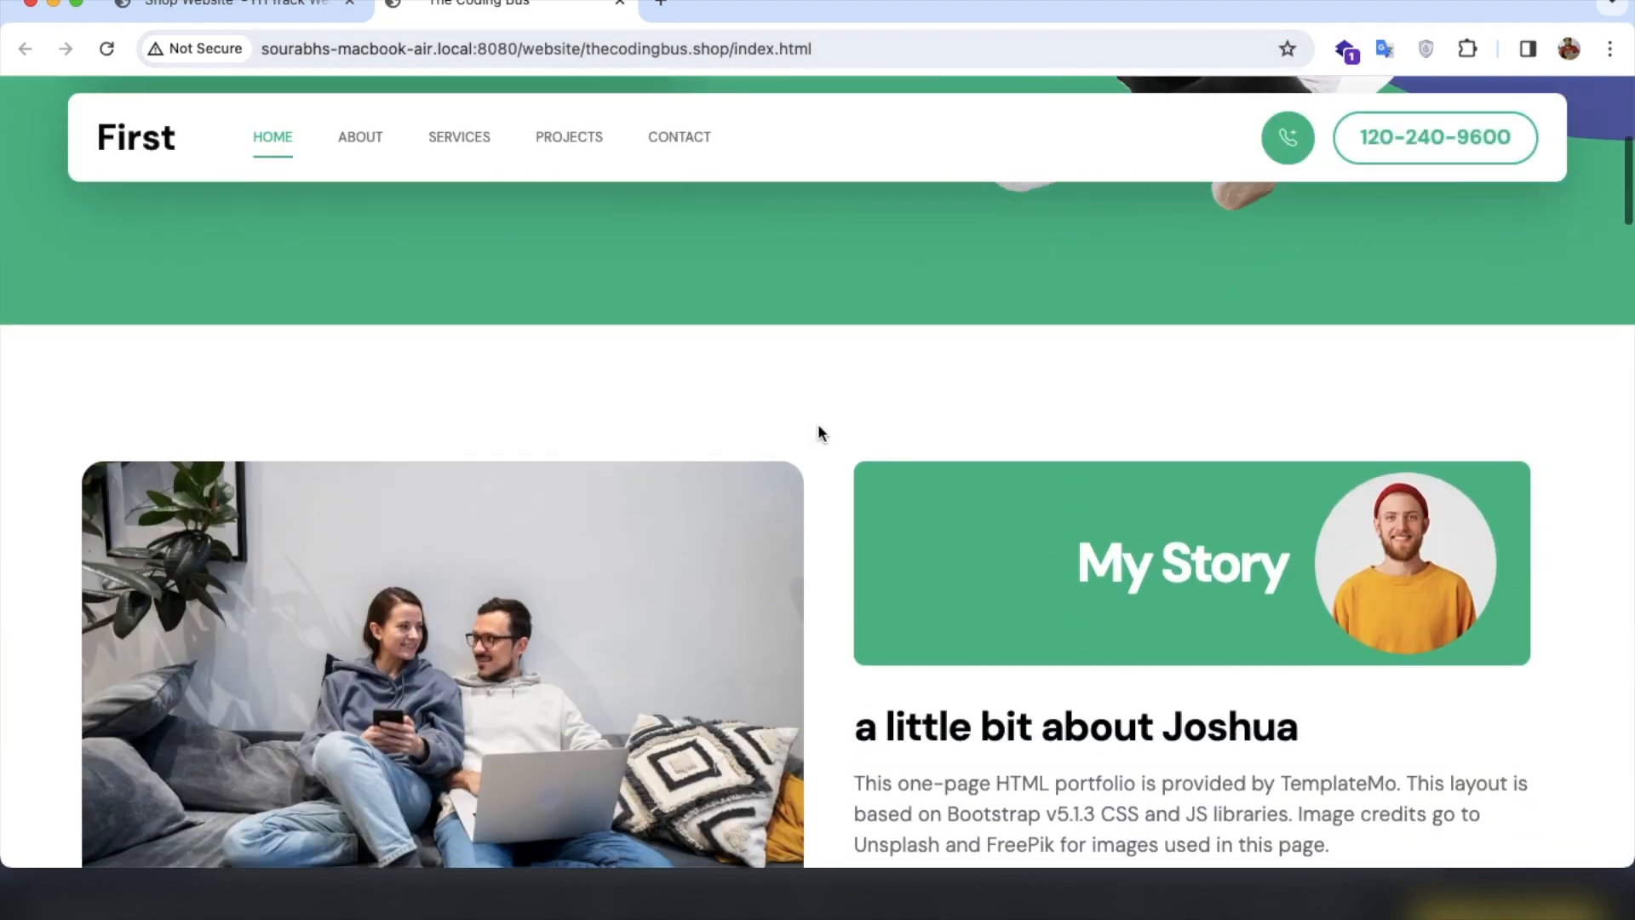
pyautogui.click(459, 136)
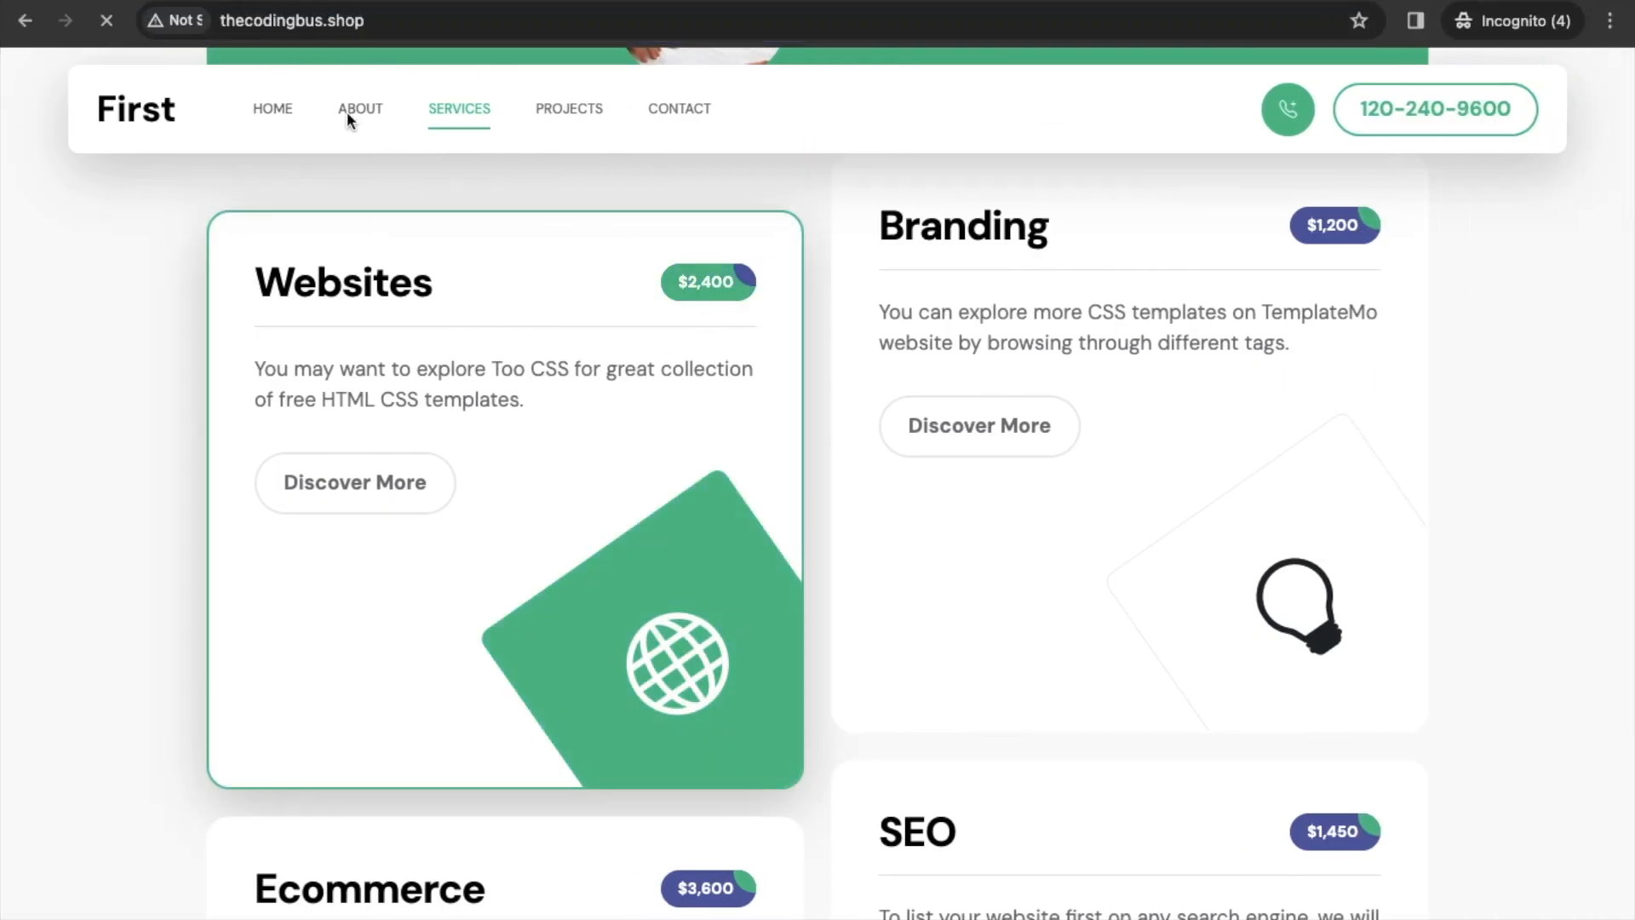
pyautogui.click(360, 107)
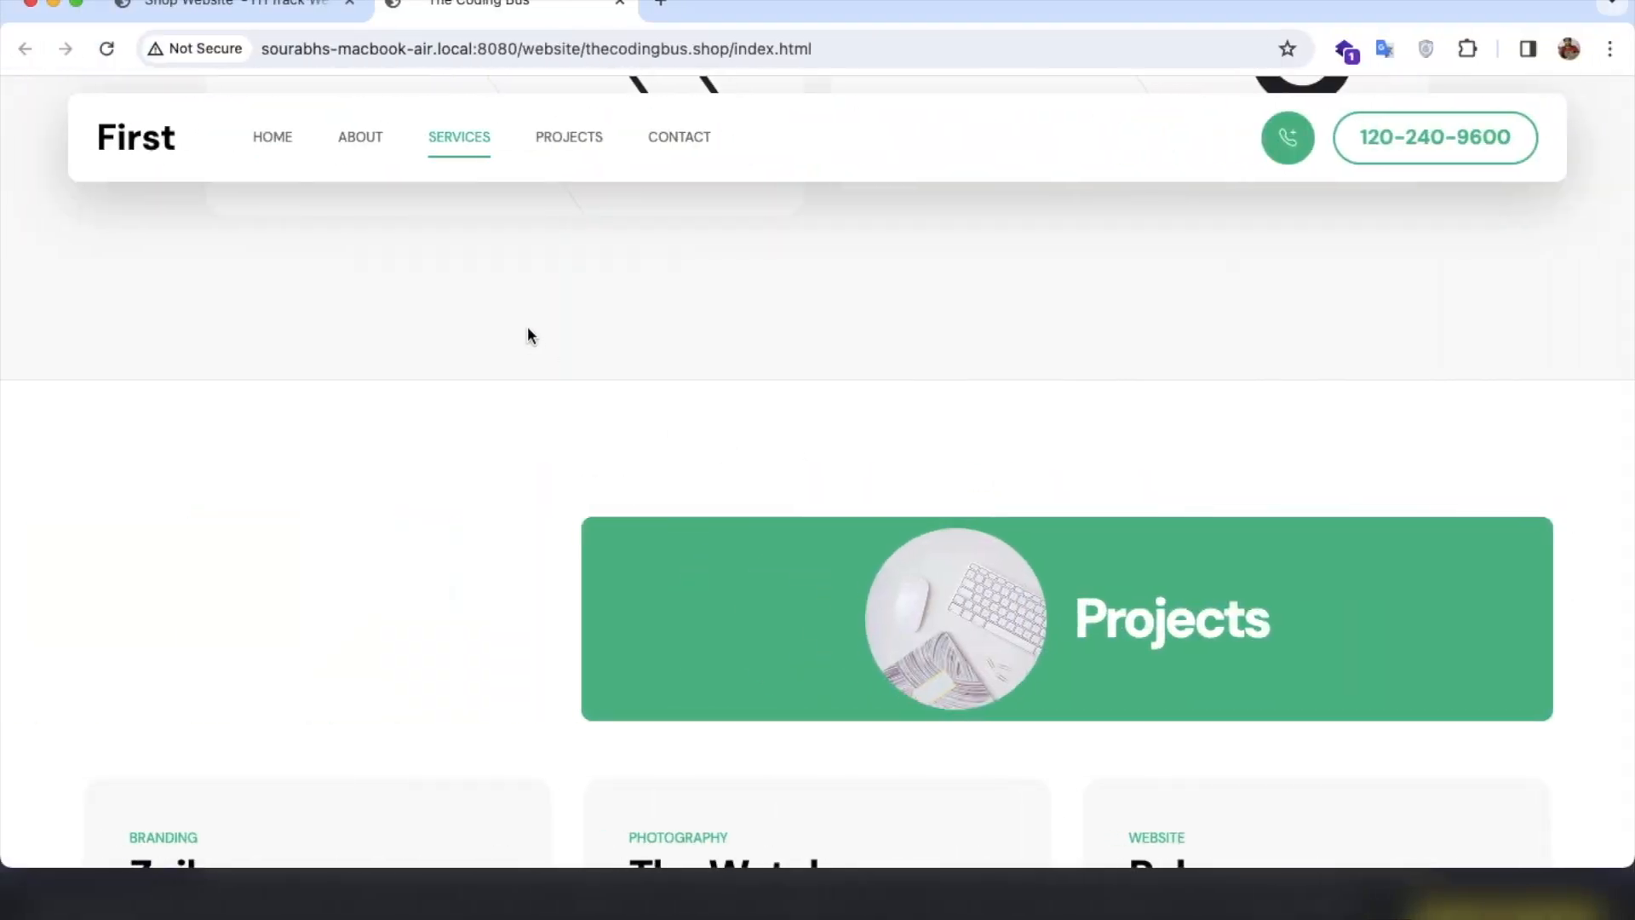
pyautogui.click(273, 136)
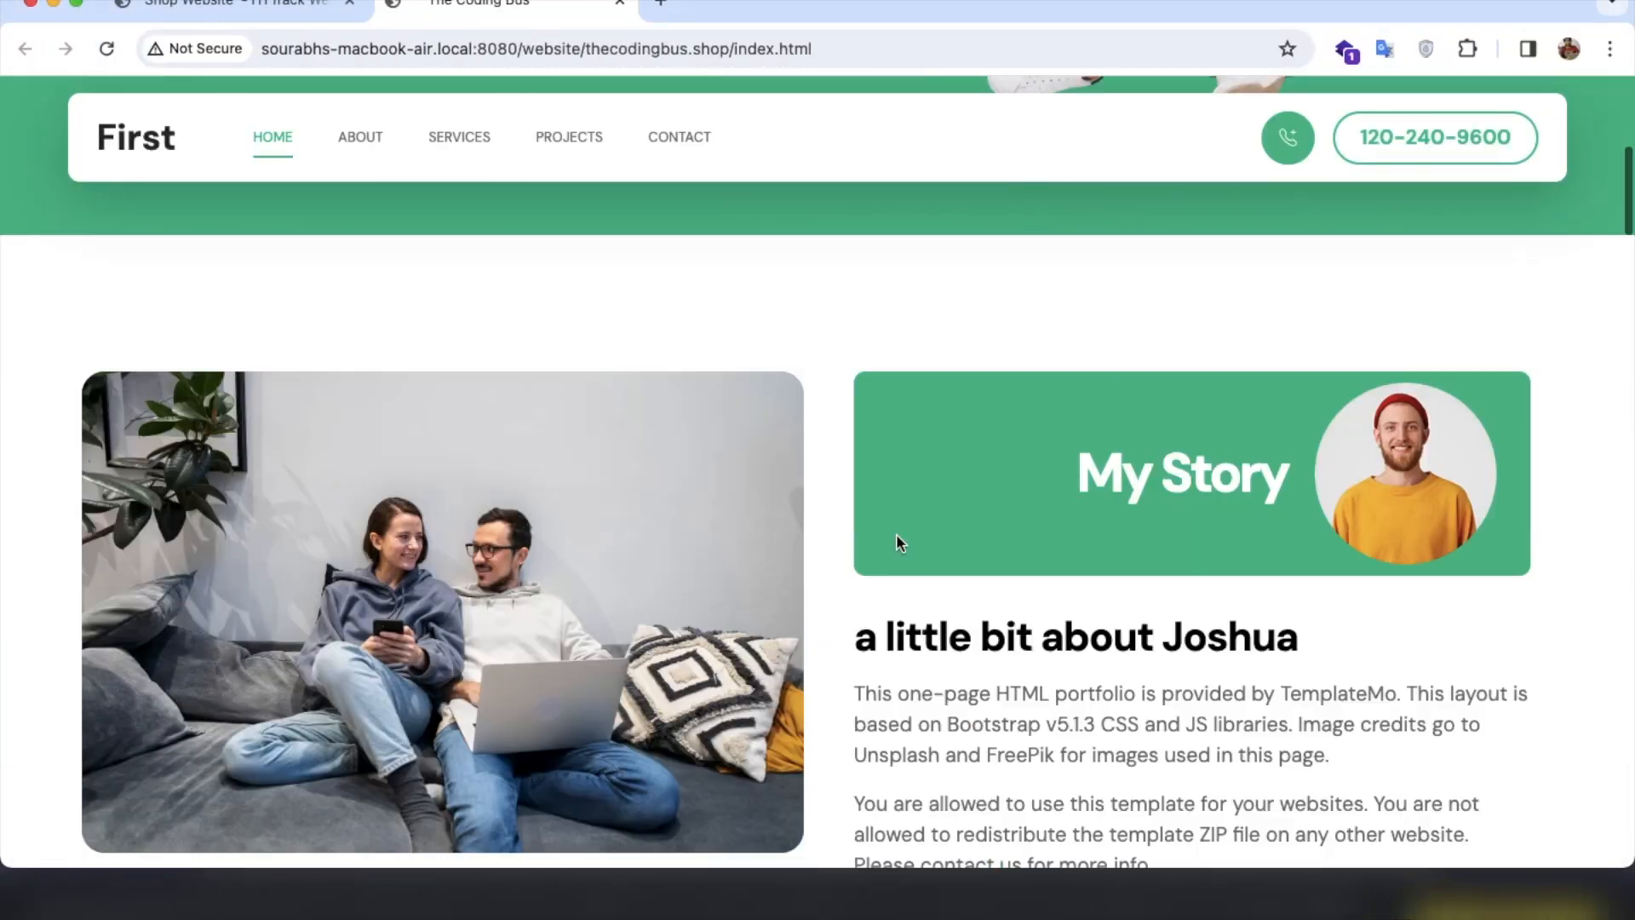
pyautogui.click(359, 137)
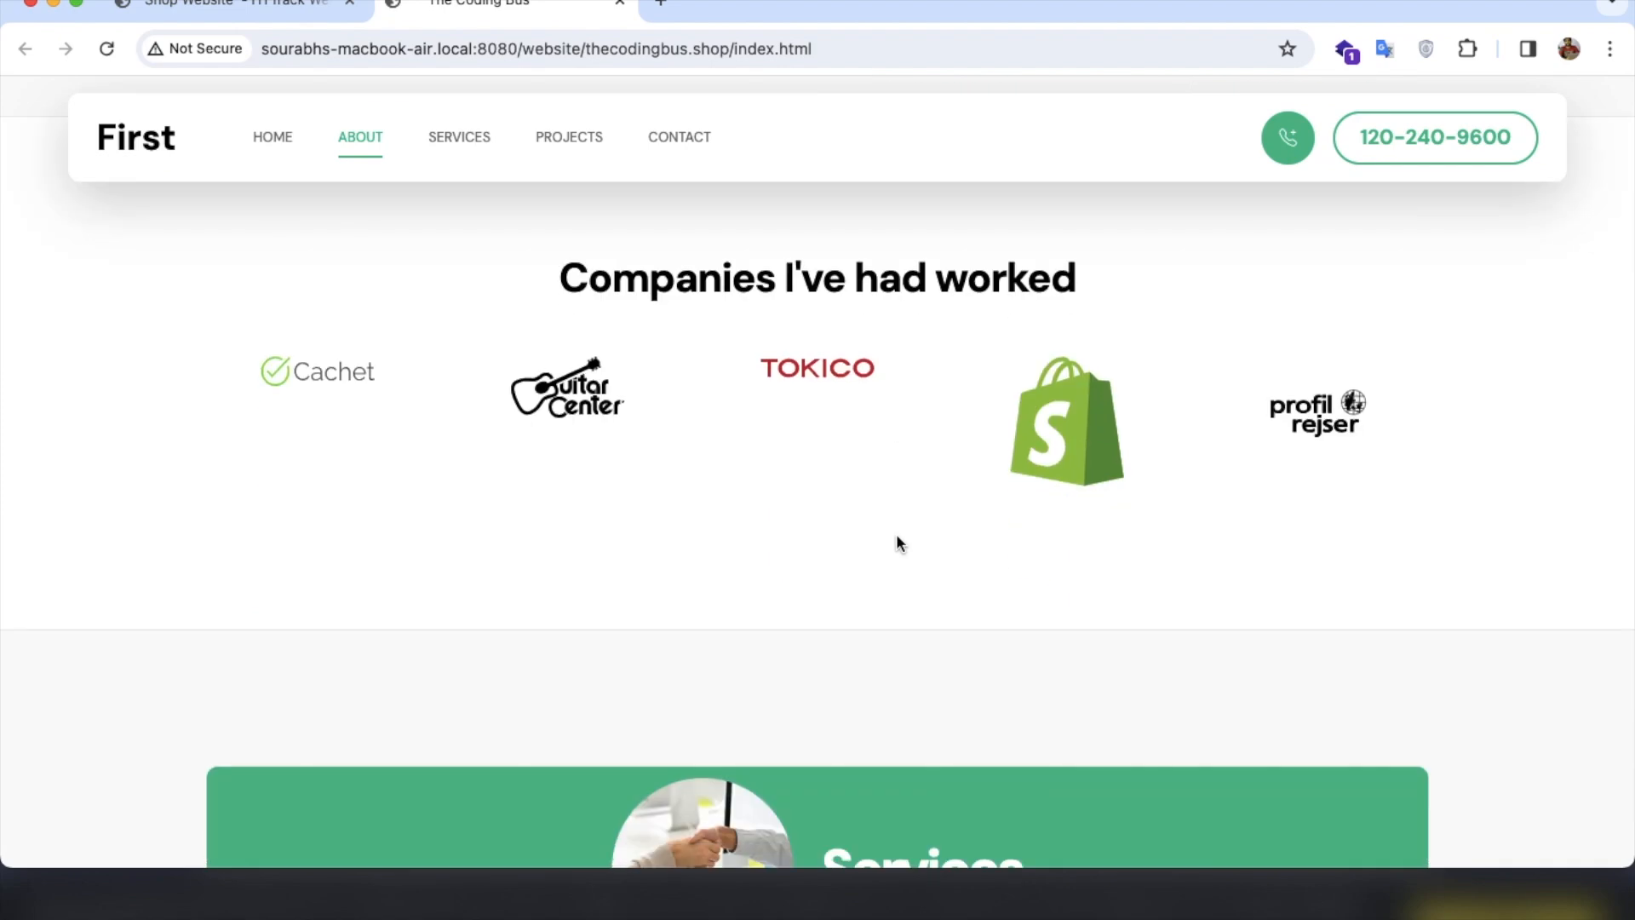
pyautogui.click(458, 136)
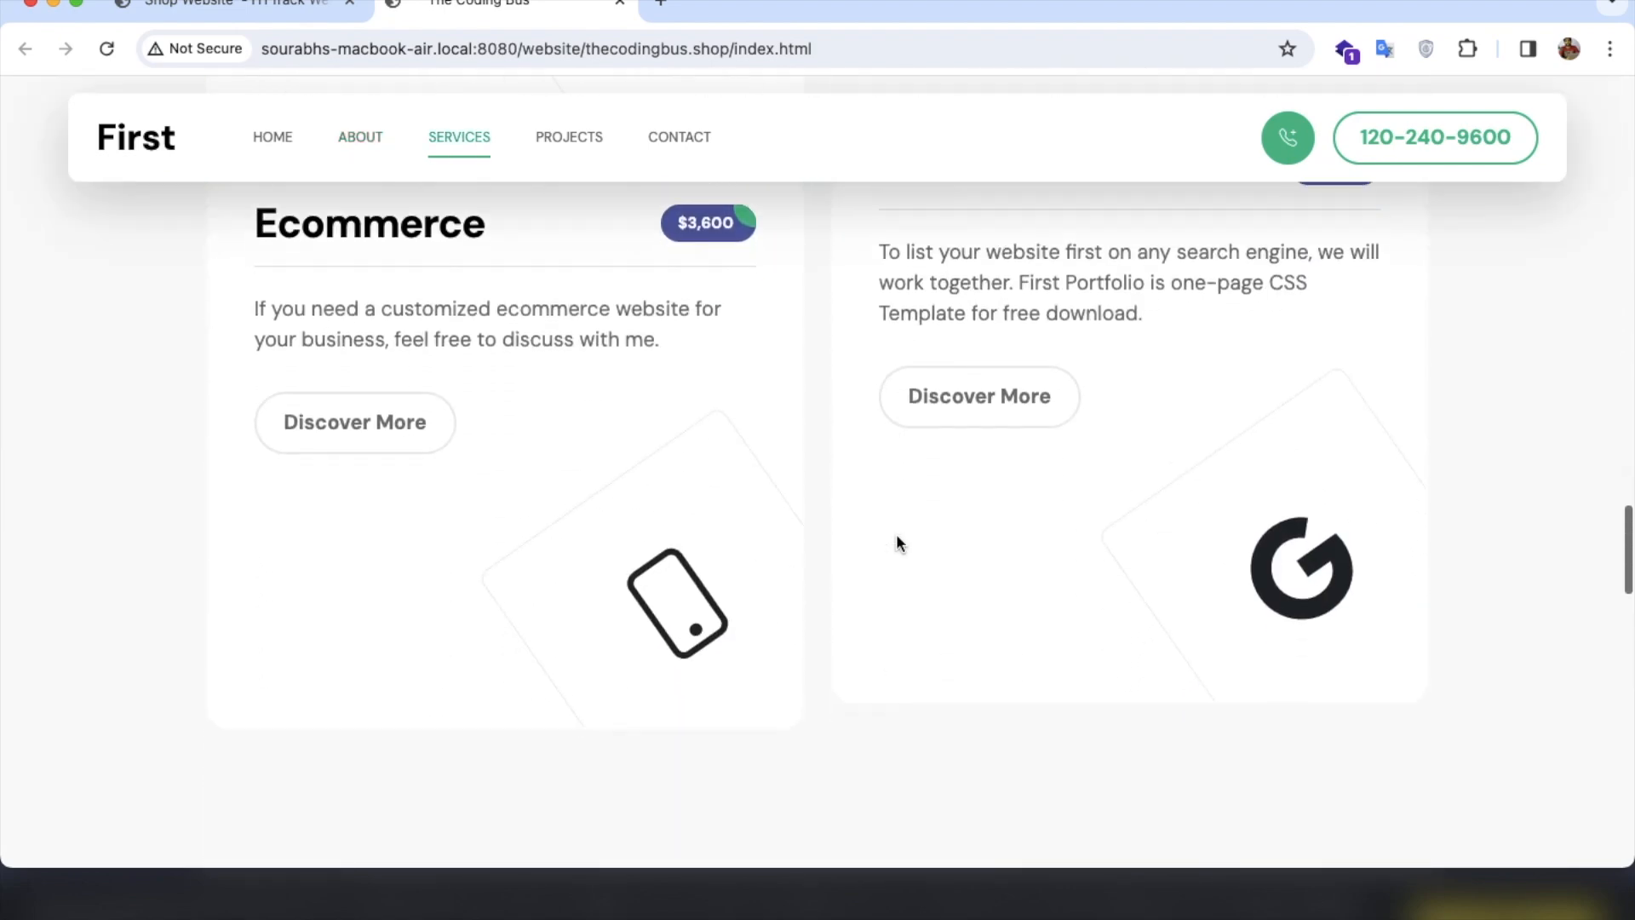